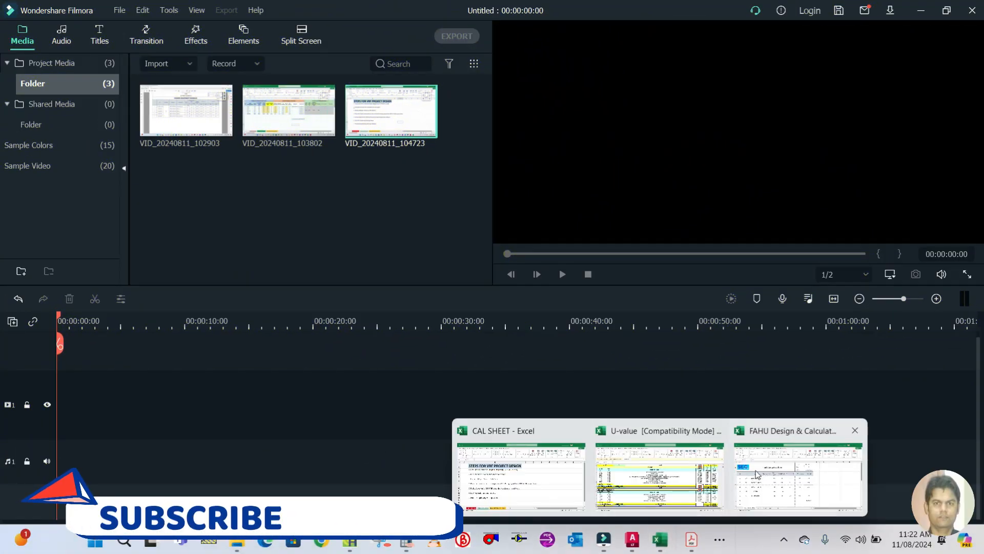
Bring up the FAHU Design & Calculation workbook, then open the VRV Project folder in File Explorer
left_click(797, 478)
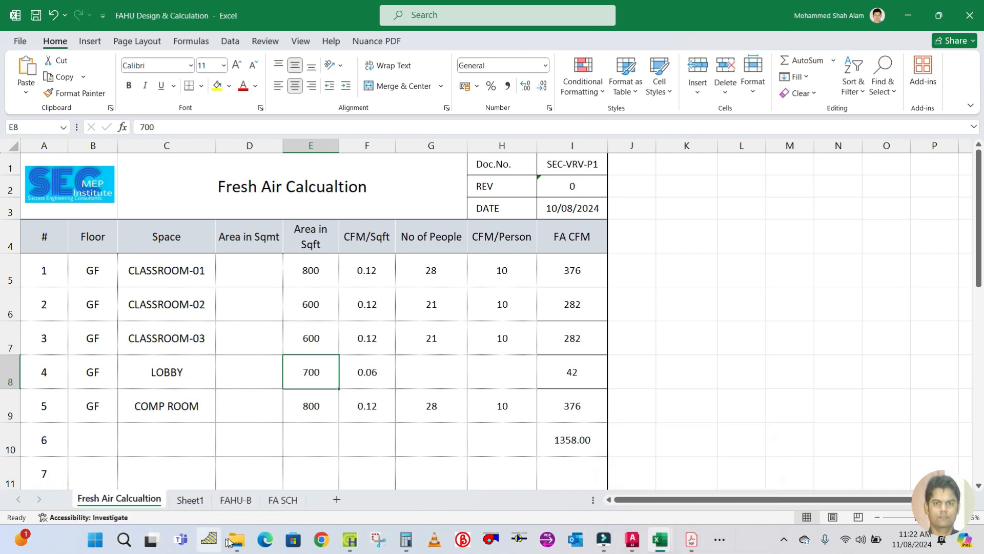
left_click(235, 543)
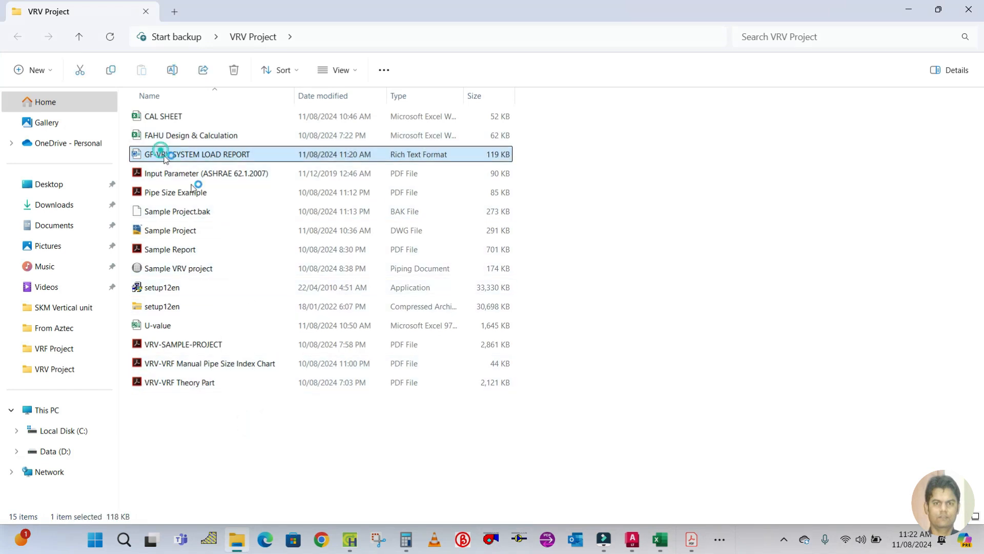
Open GF-VRV SYSTEM LOAD REPORT in Word and read from Air System Information to page 2
double_click(201, 154)
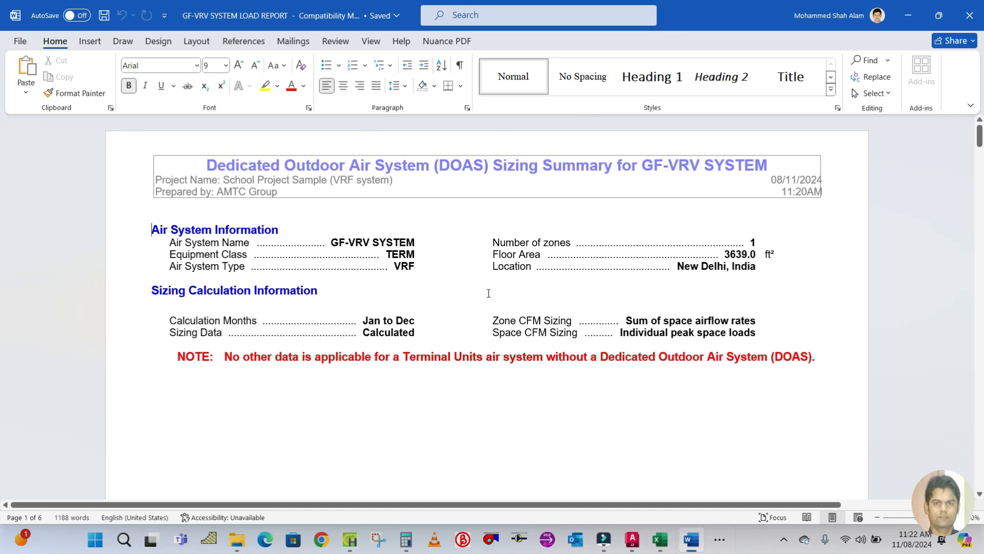
scroll("down", 3)
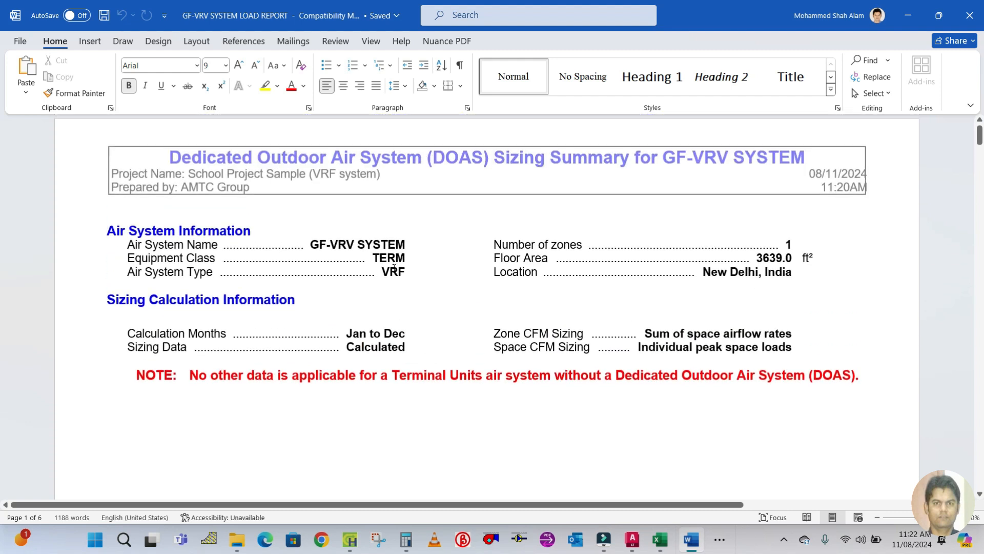
scroll("down", 3)
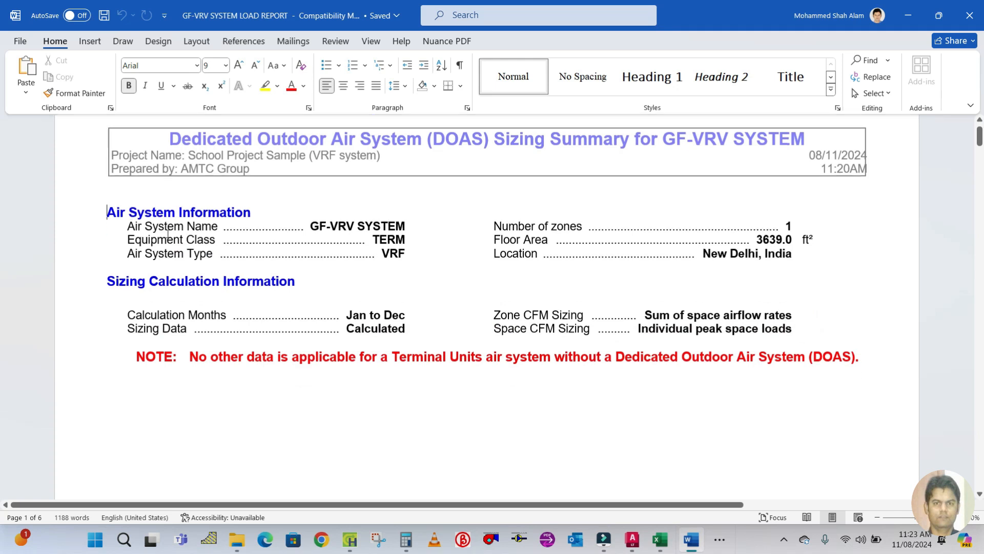
scroll("down", 3)
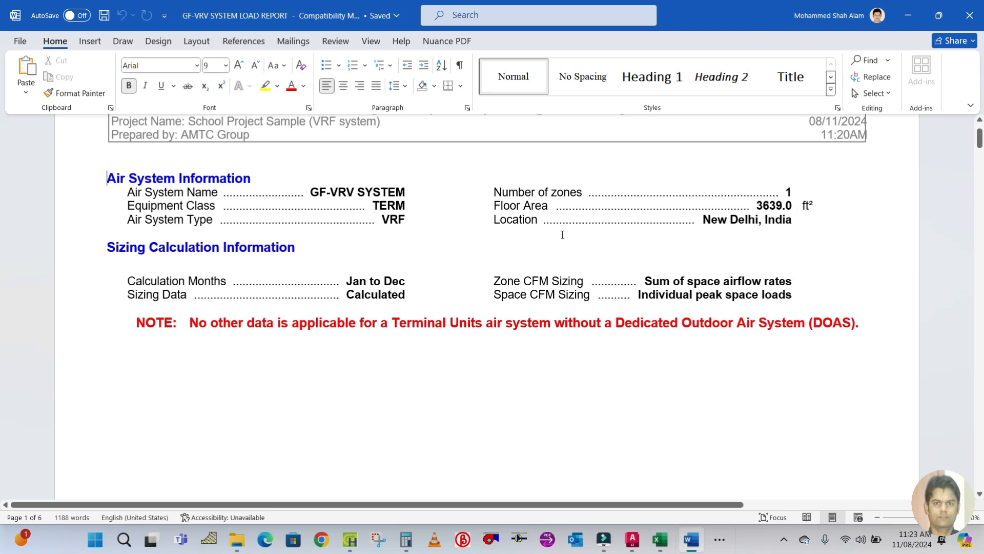
scroll("down", 3)
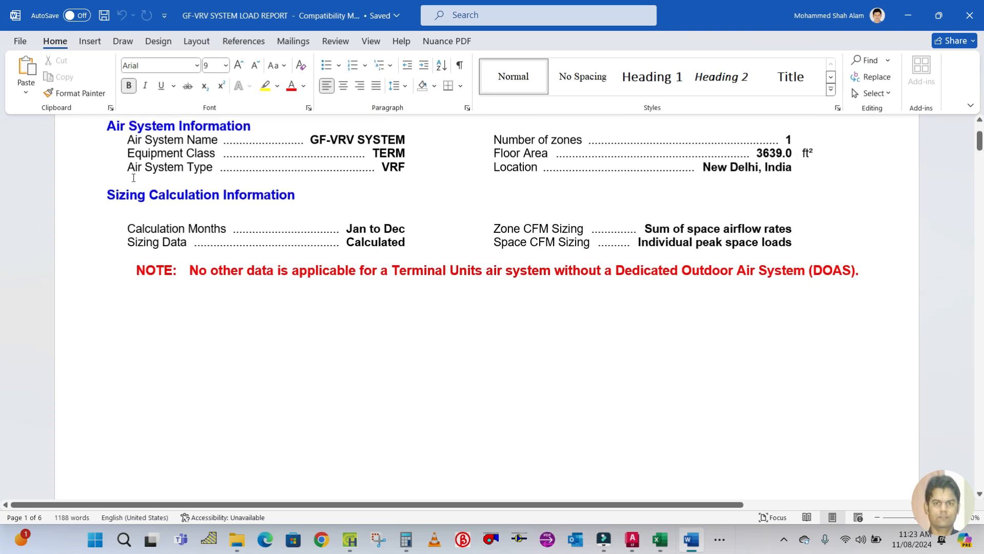
mouse_move(420, 237)
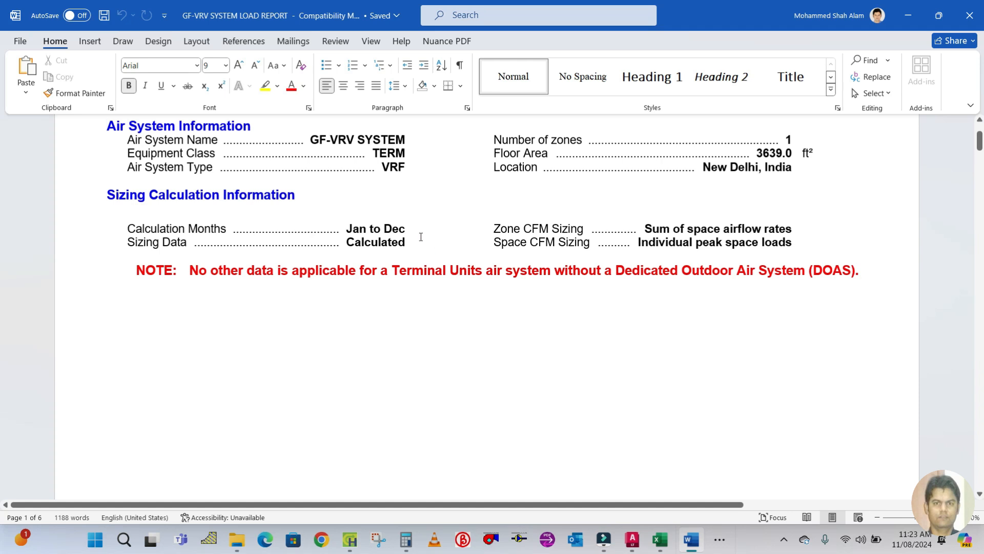
scroll("down", 3)
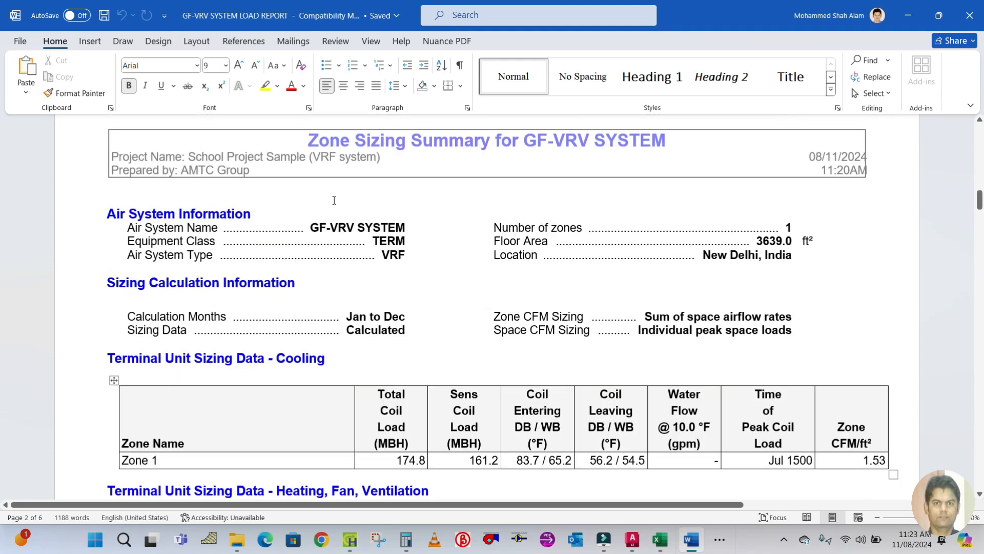
View page 2's Terminal Unit Sizing Data and VRF Outdoor Unit Sizing Data tables
scroll("down", 3)
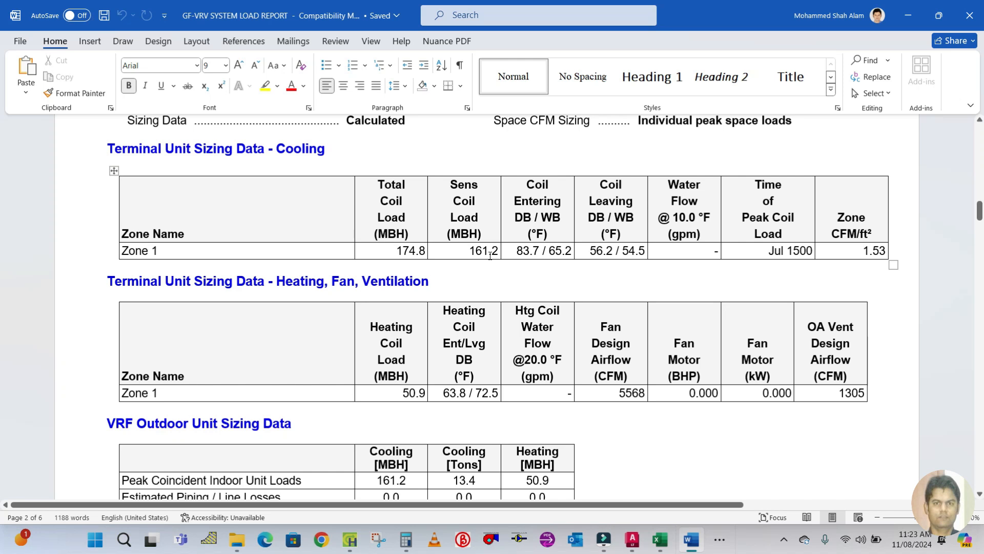
mouse_move(271, 254)
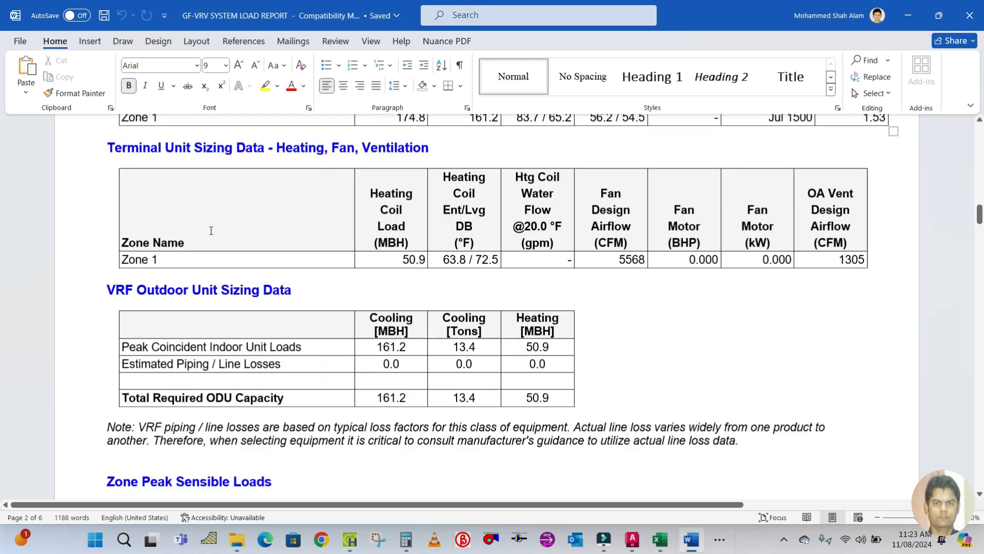
scroll("up", 3)
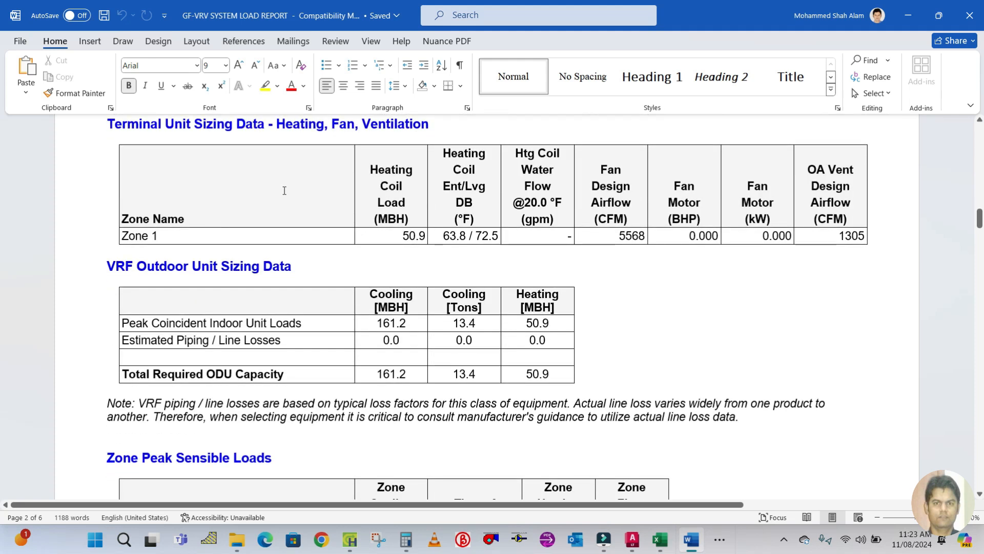
scroll("down", 3)
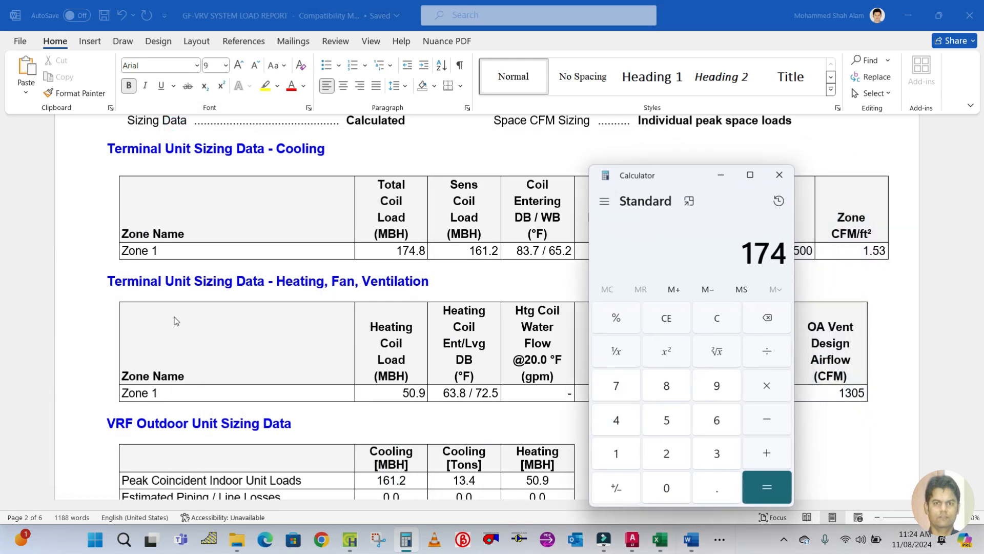
Convert 174.8 MBH to about 14.57 tons (×1000, ÷12000) in Calculator, then close it
left_click(766, 385)
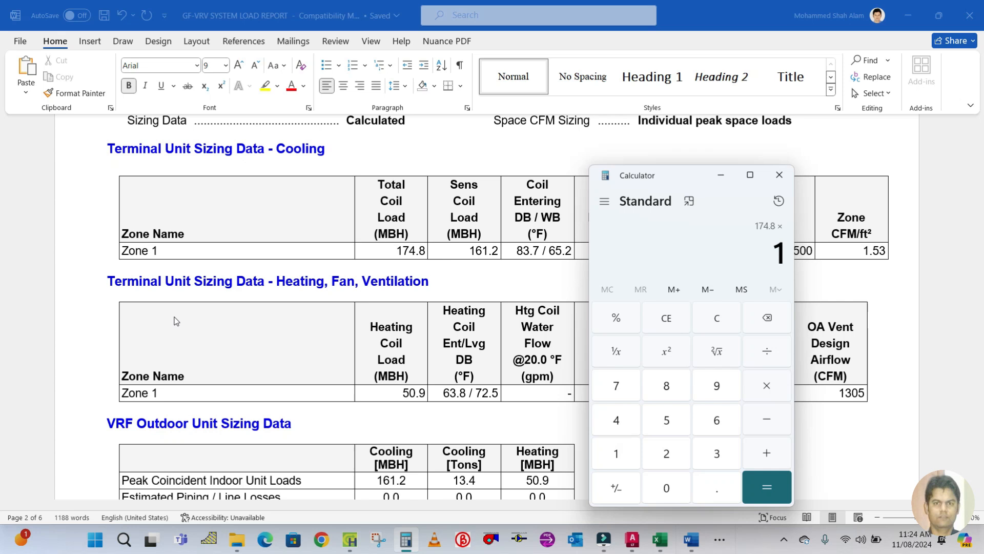
left_click(766, 488)
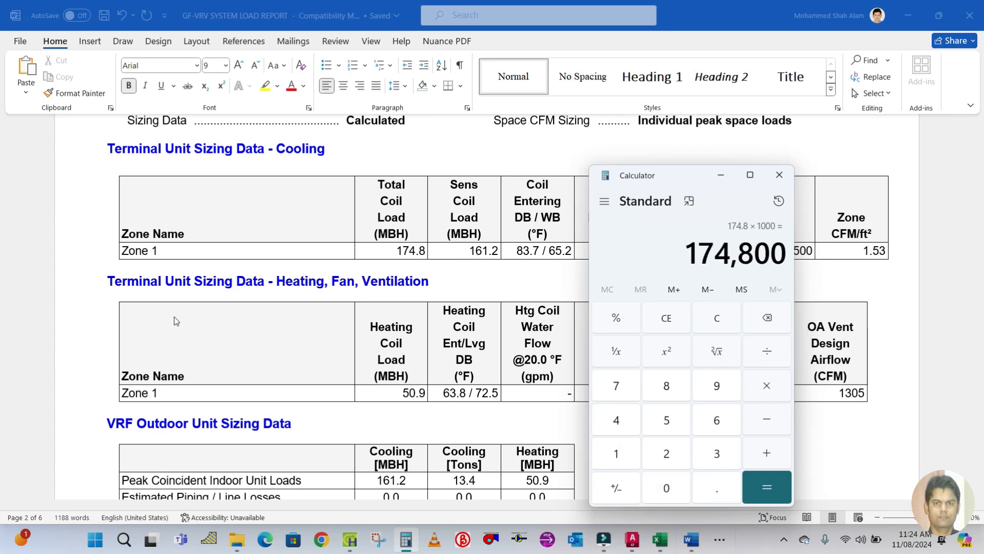
left_click(766, 351)
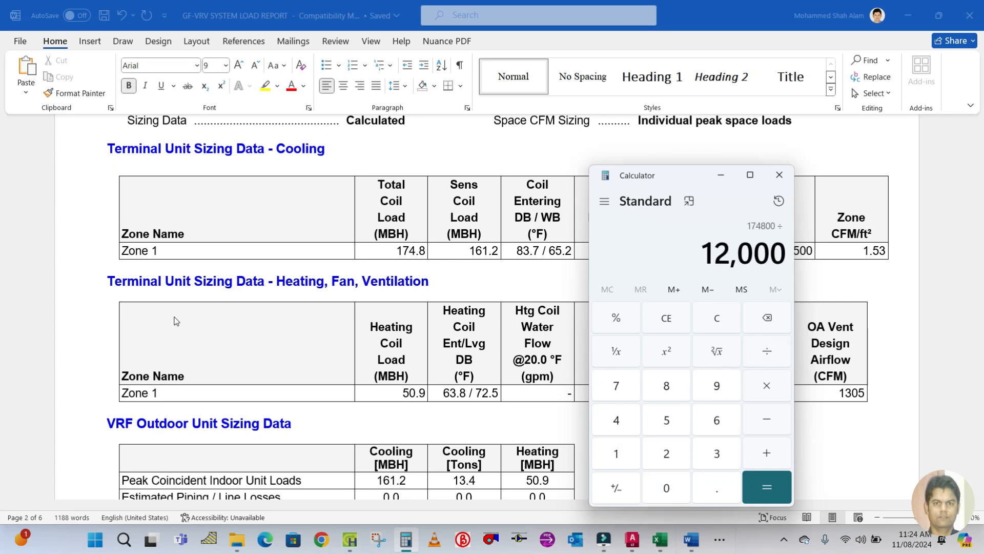
left_click(767, 487)
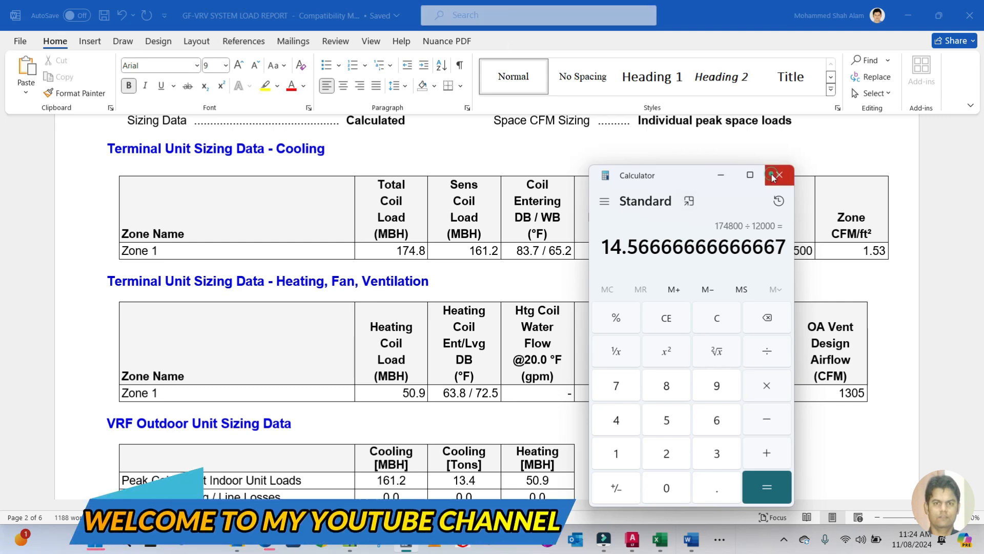
left_click(777, 175)
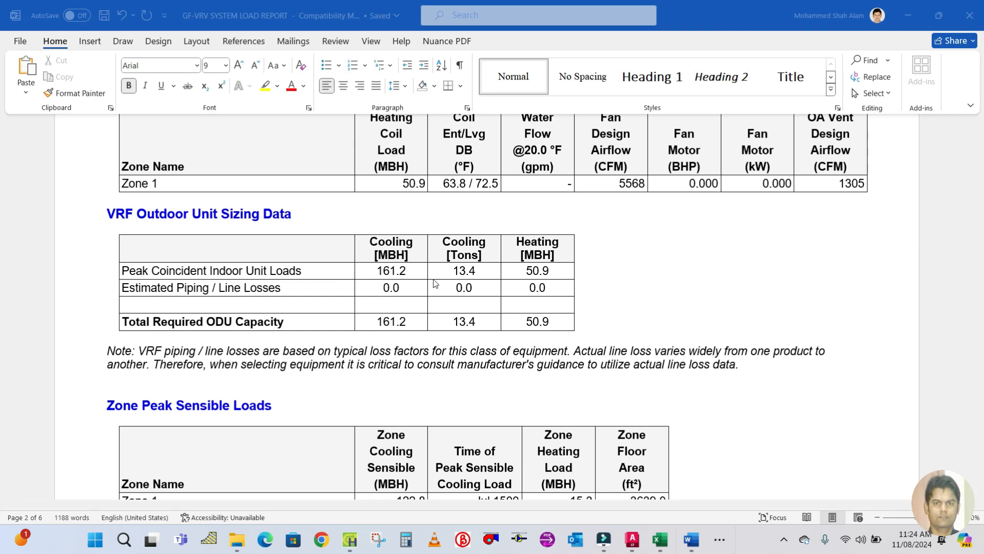
mouse_move(487, 272)
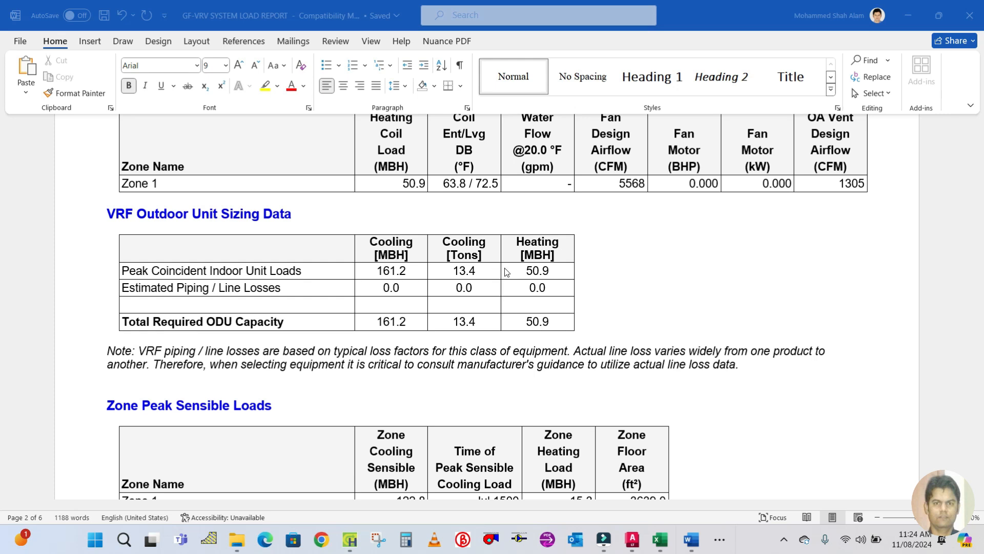
mouse_move(234, 337)
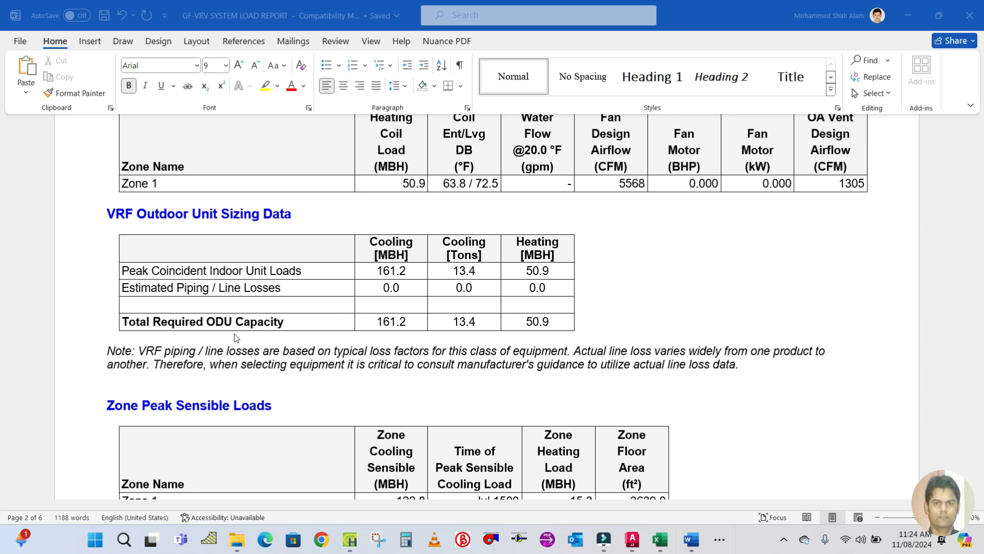
mouse_move(291, 324)
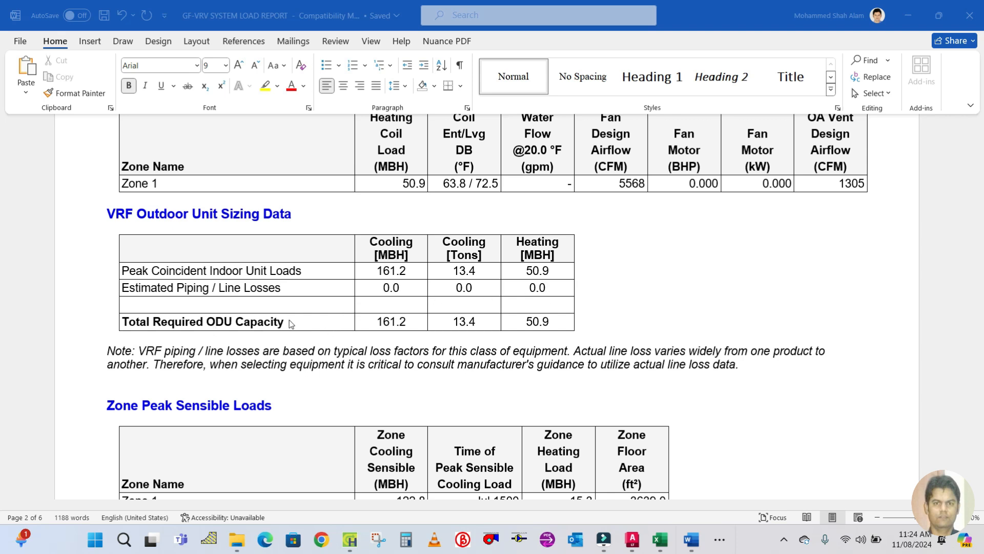
mouse_move(459, 329)
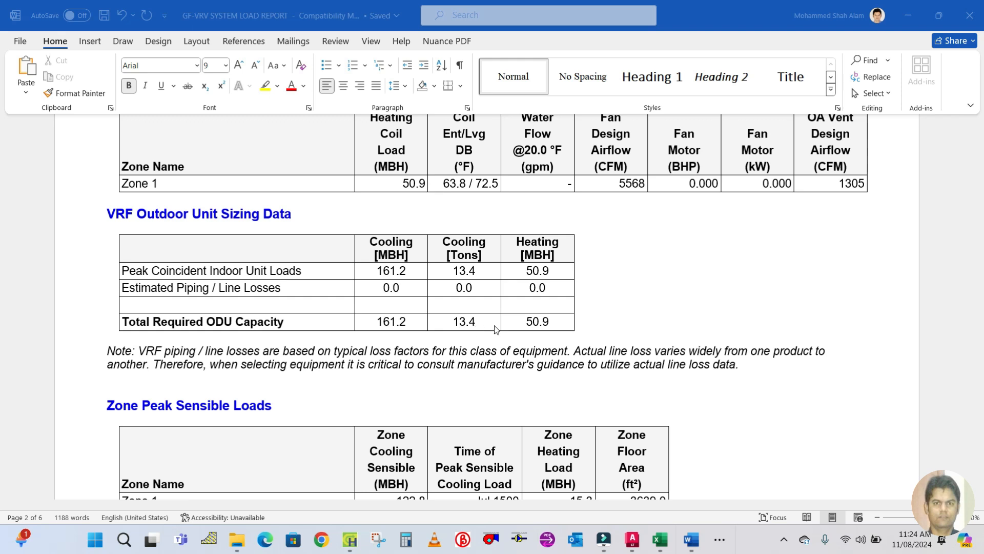
mouse_move(376, 290)
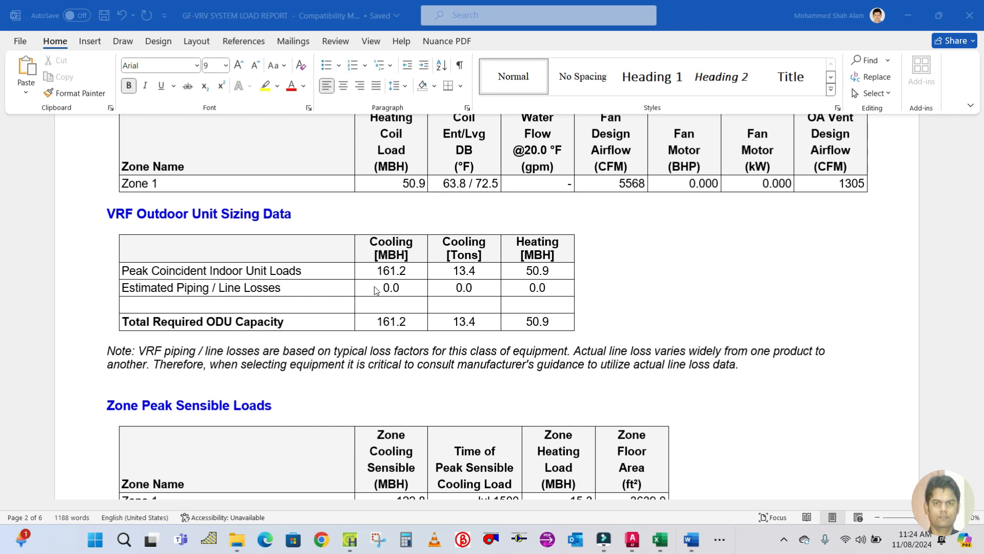
mouse_move(293, 369)
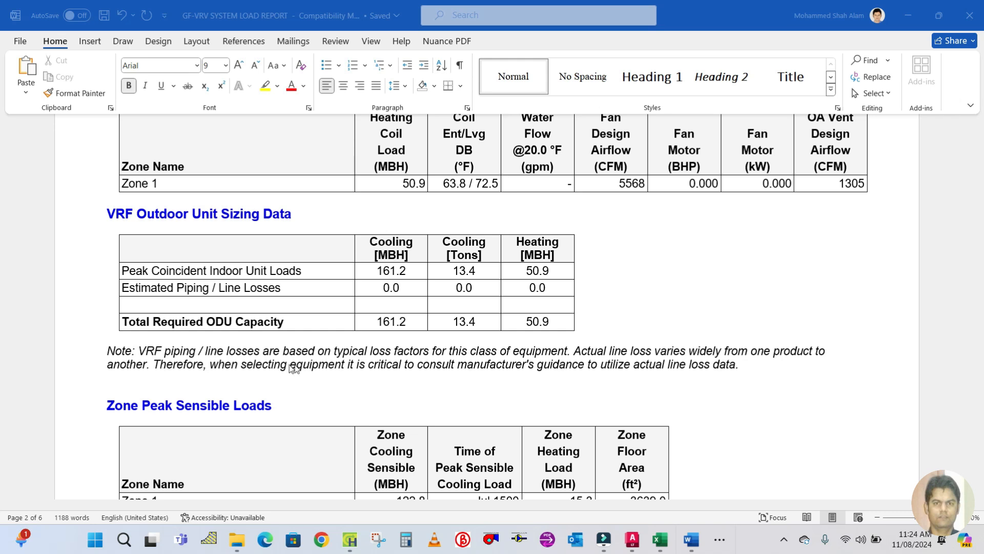
mouse_move(315, 366)
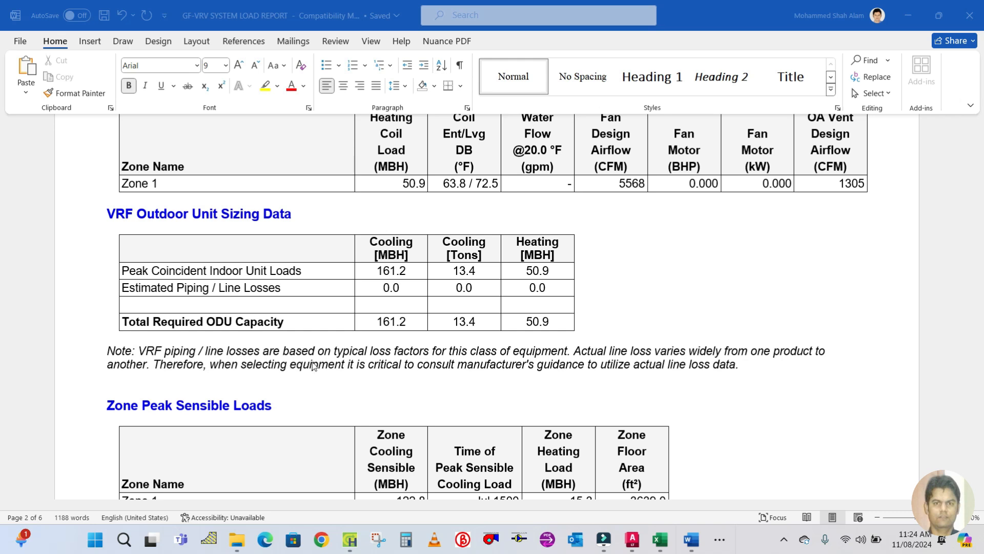
mouse_move(617, 366)
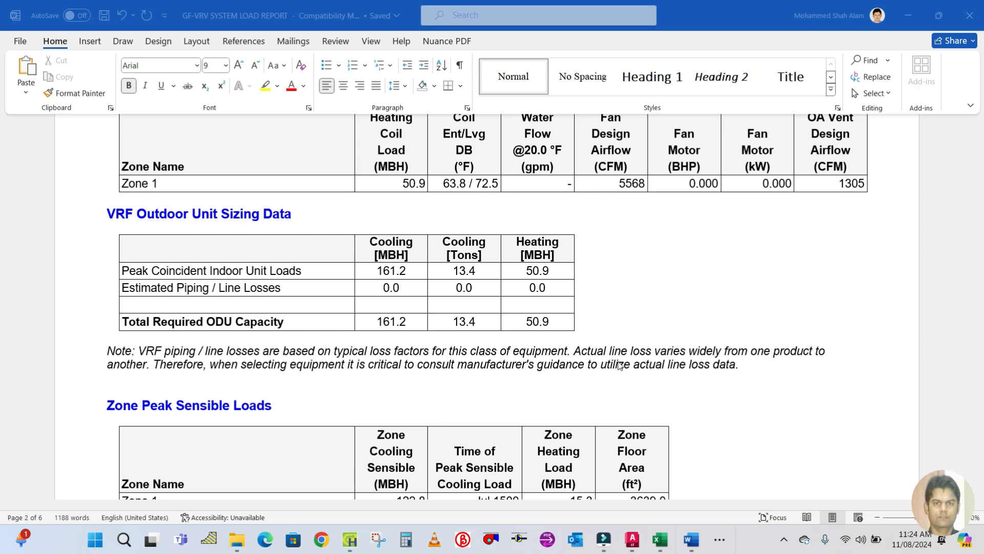
Scroll until all five Zone 1 spaces in the Space Loads and Airflows table show
scroll("down", 3)
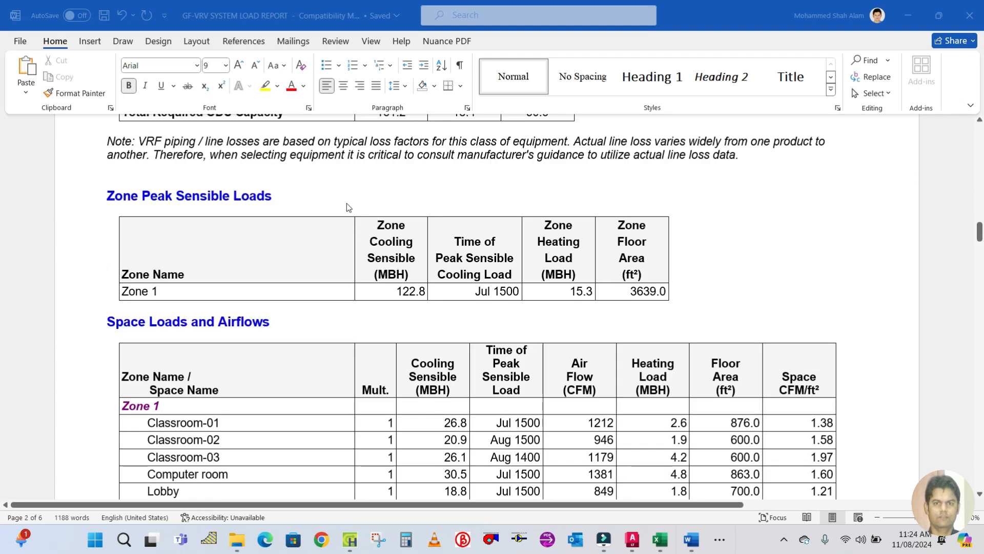
mouse_move(263, 222)
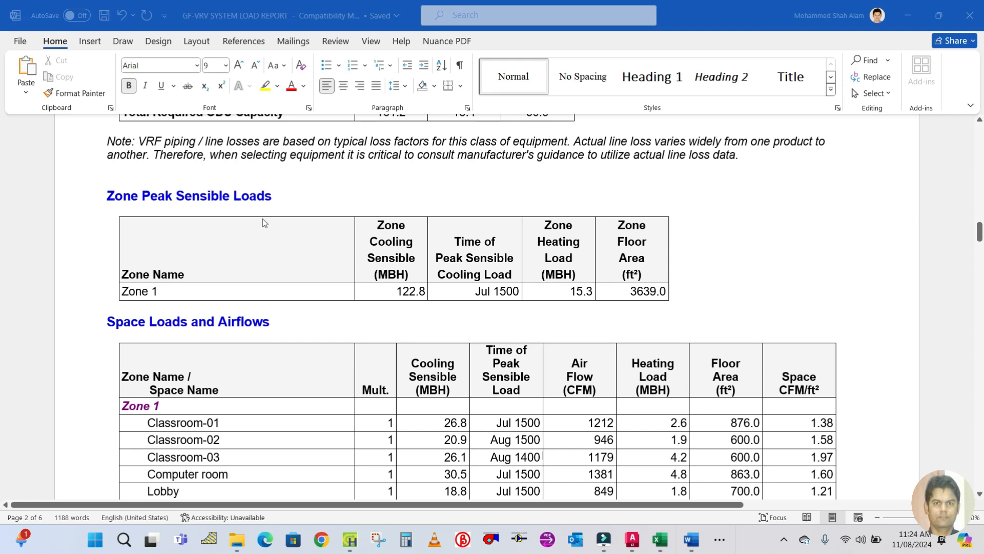
scroll("down", 3)
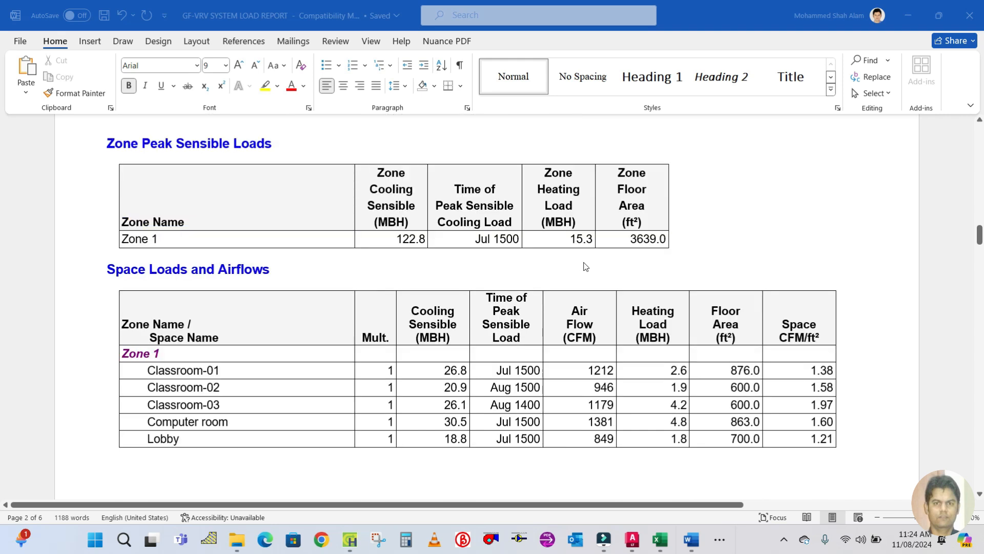
scroll("down", 3)
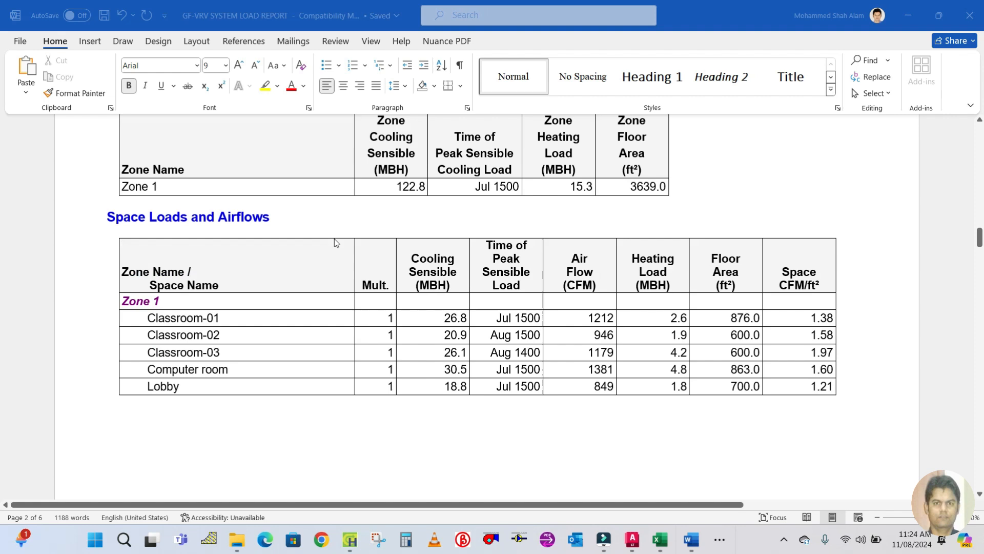
mouse_move(245, 245)
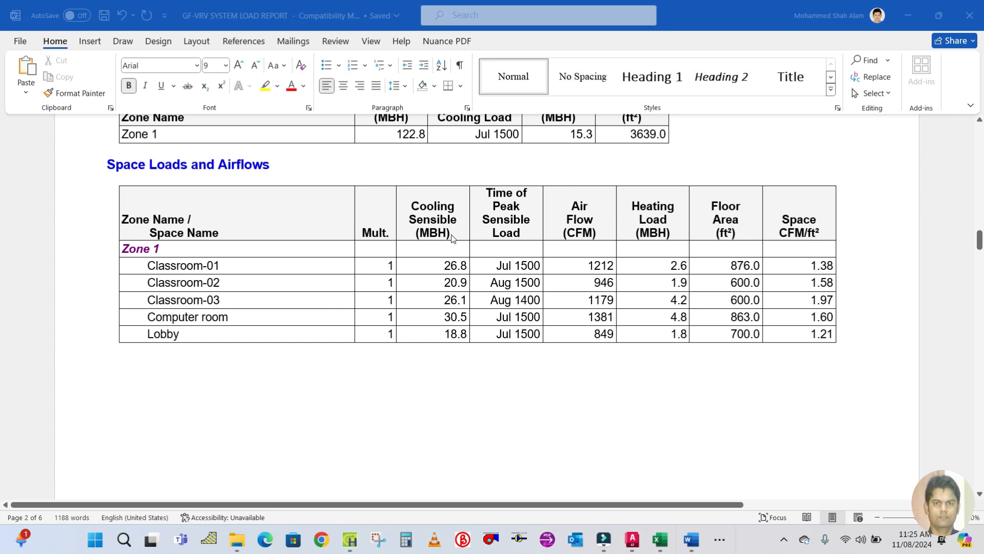
mouse_move(625, 271)
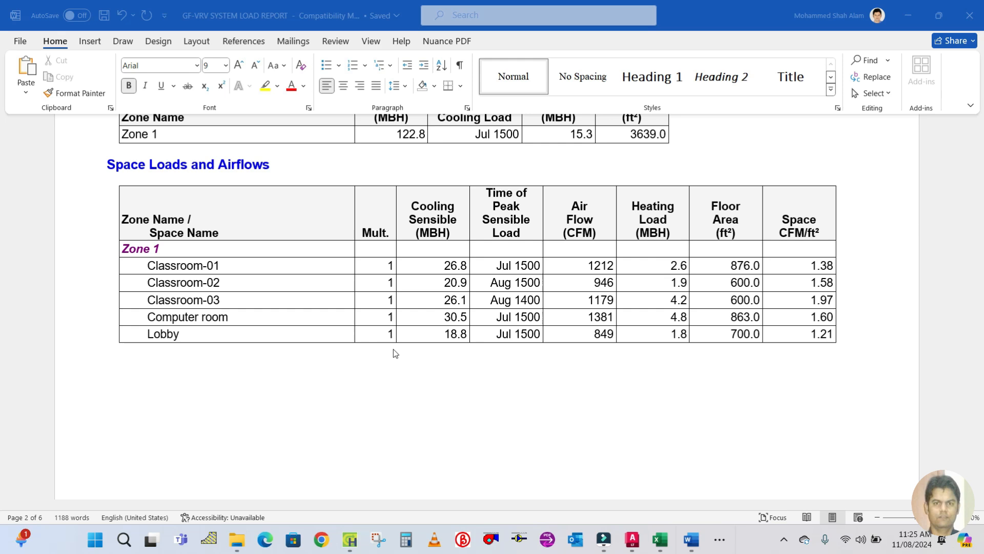
Review report pages 3–5 (design load summary, psychrometrics), then launch Carrier HAP 5.1
scroll("down", 3)
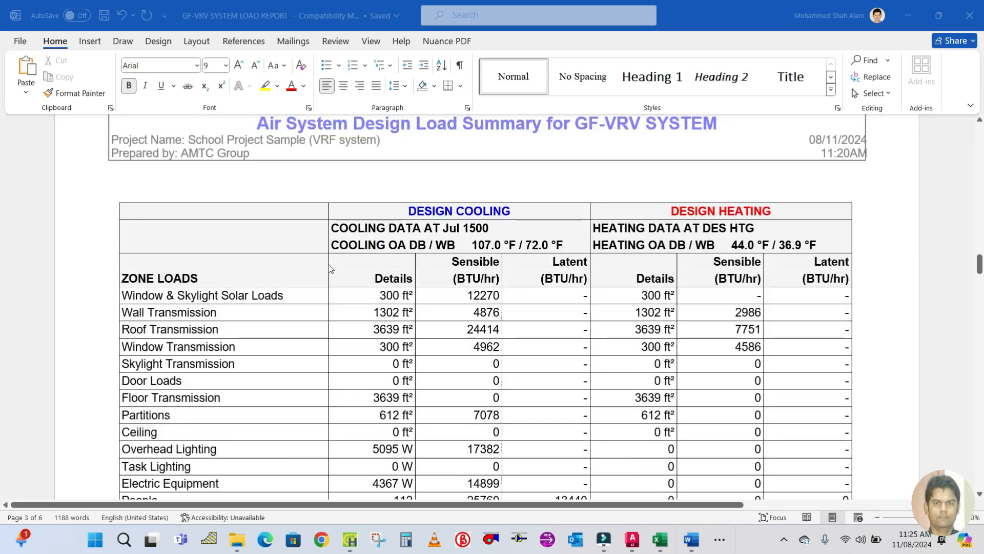
scroll("down", 3)
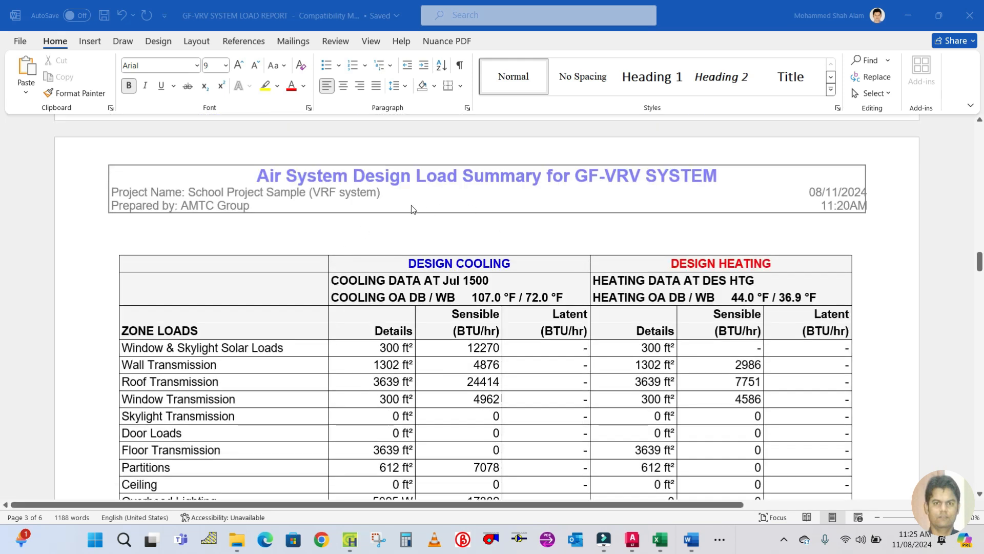
scroll("down", 3)
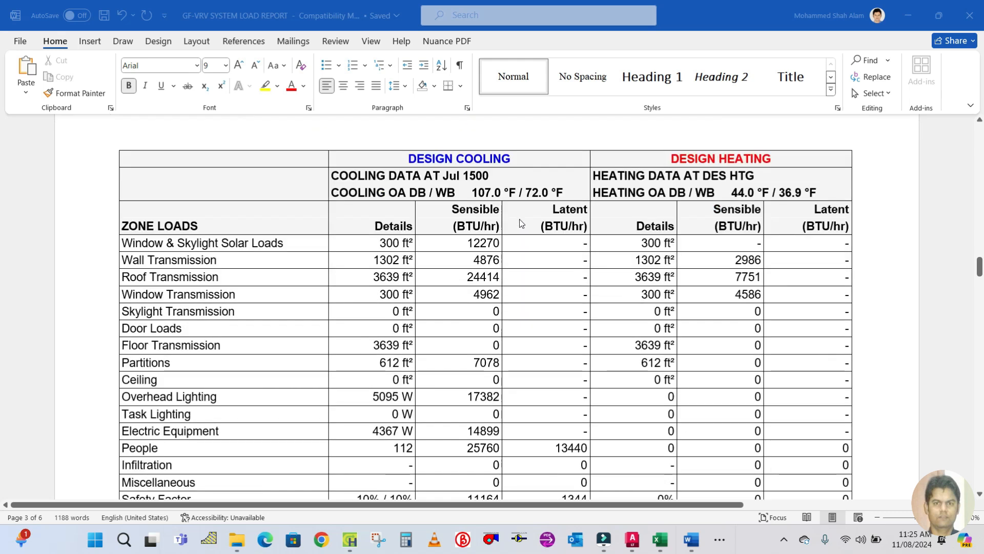
mouse_move(228, 278)
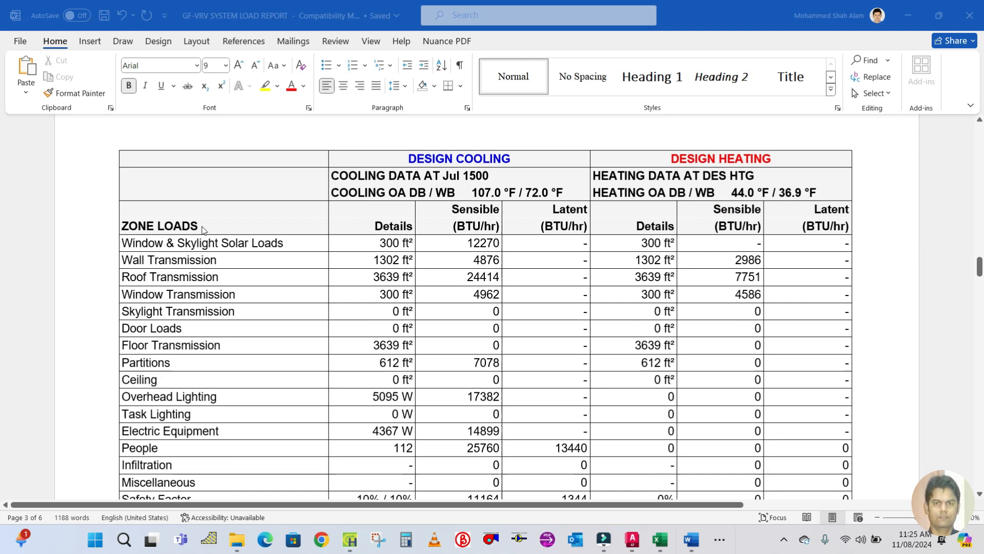
scroll("down", 3)
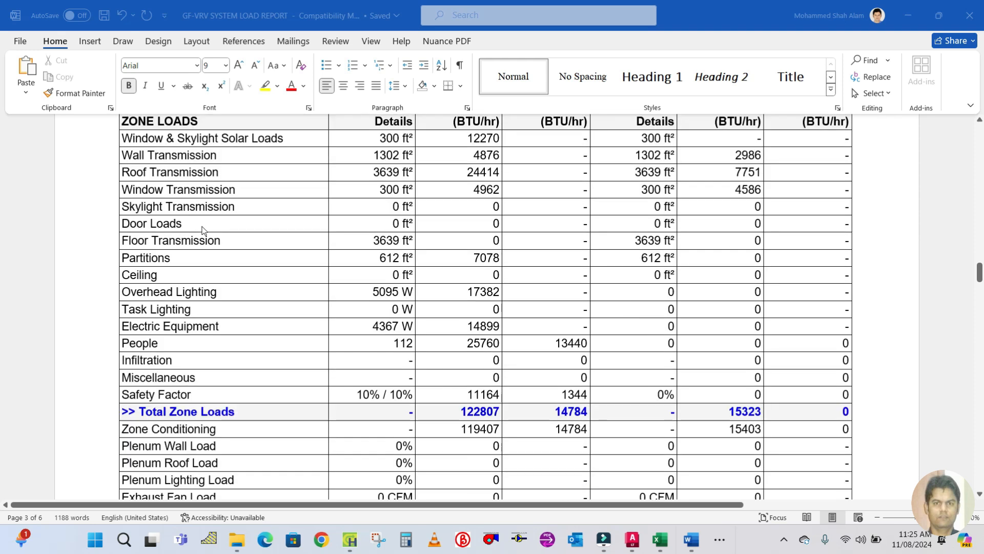
scroll("down", 3)
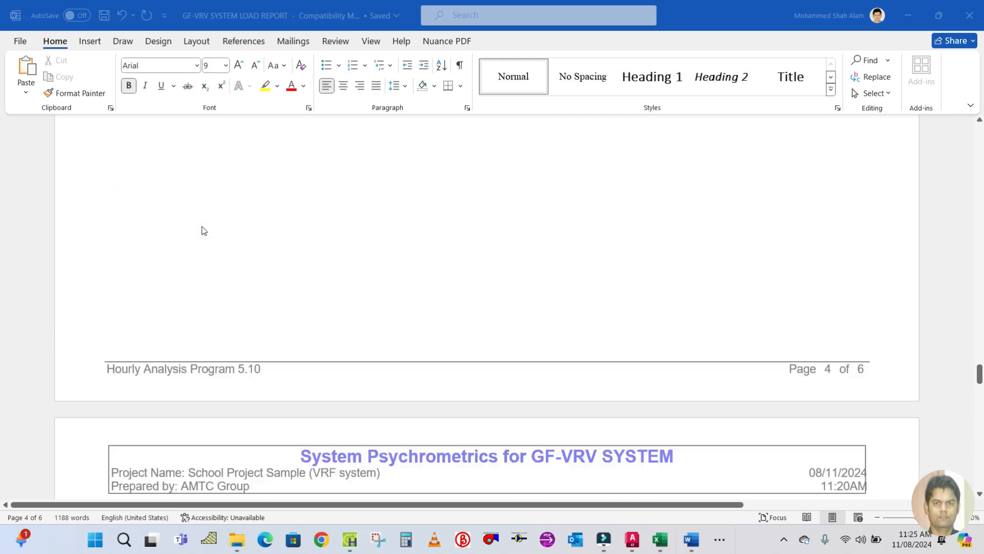
scroll("down", 3)
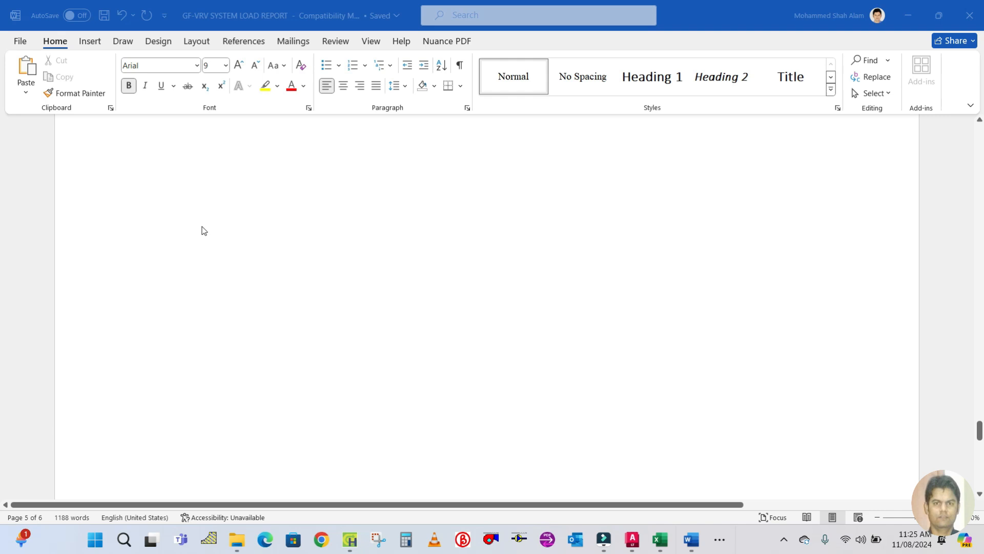
scroll("down", 3)
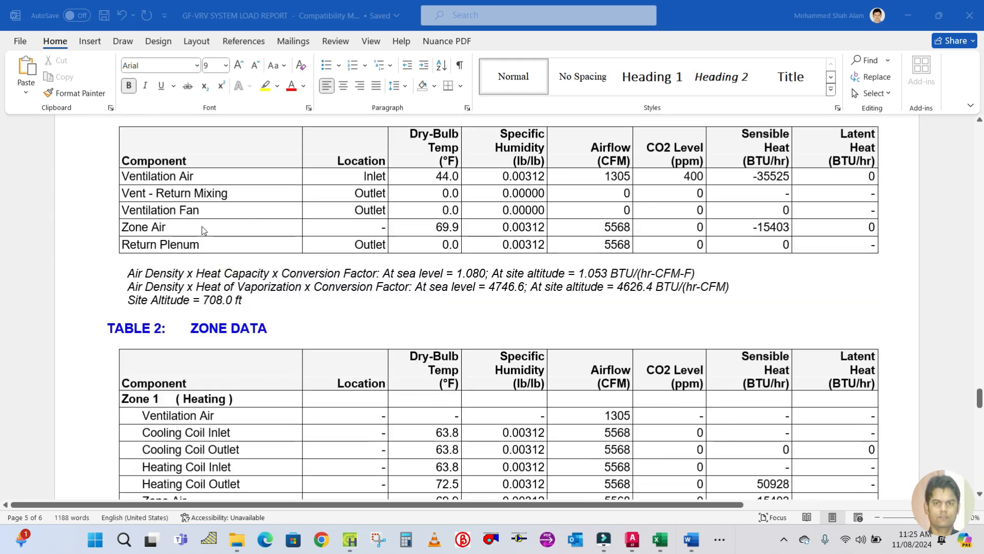
scroll("down", 3)
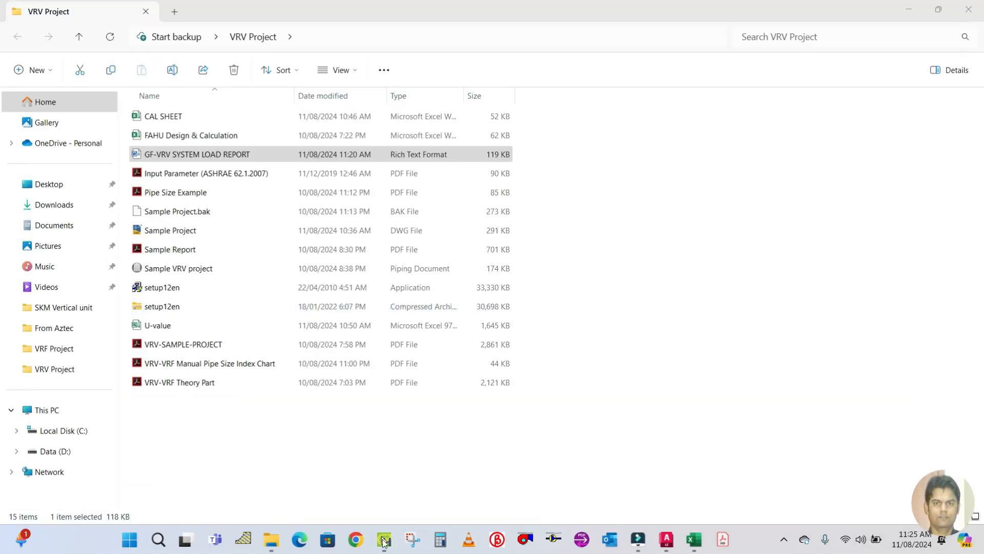
left_click(383, 539)
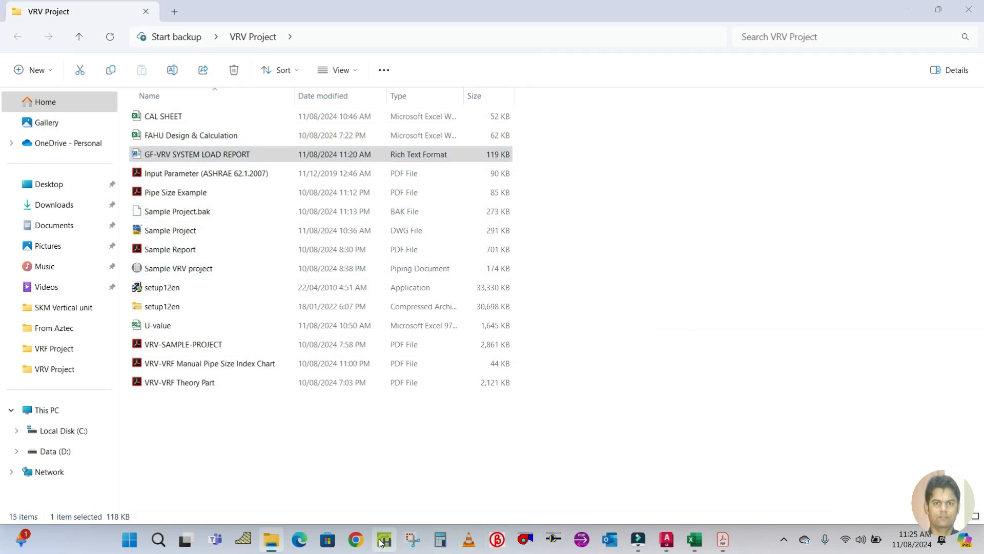
left_click(383, 543)
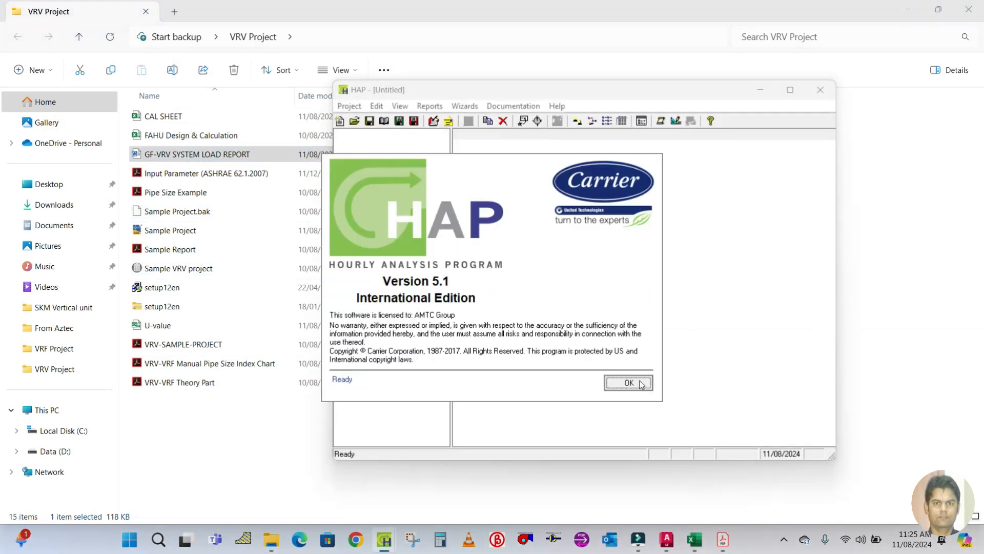
Dismiss the HAP splash screen, open School Project Sample (VRF system), and maximize the window
left_click(629, 383)
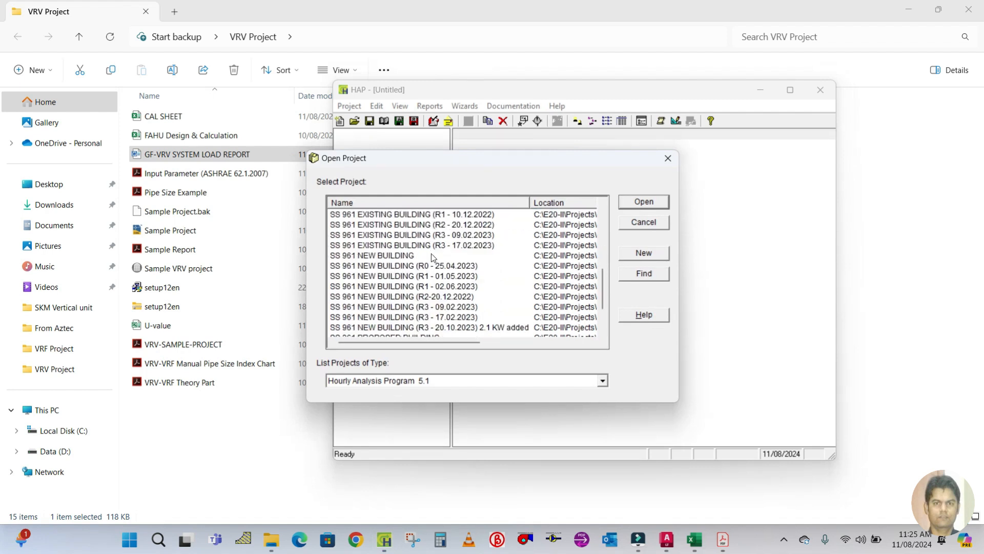
scroll("down", 3)
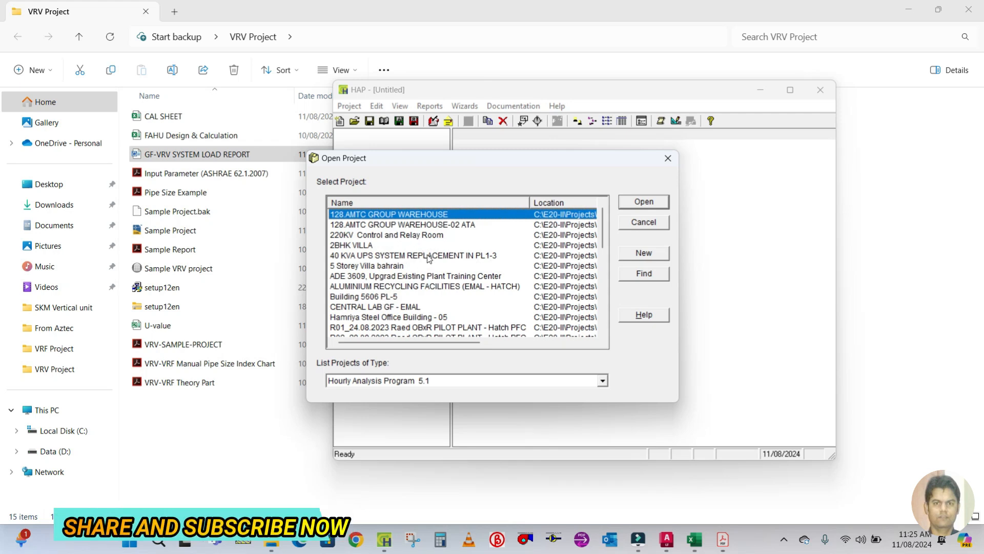
scroll("down", 3)
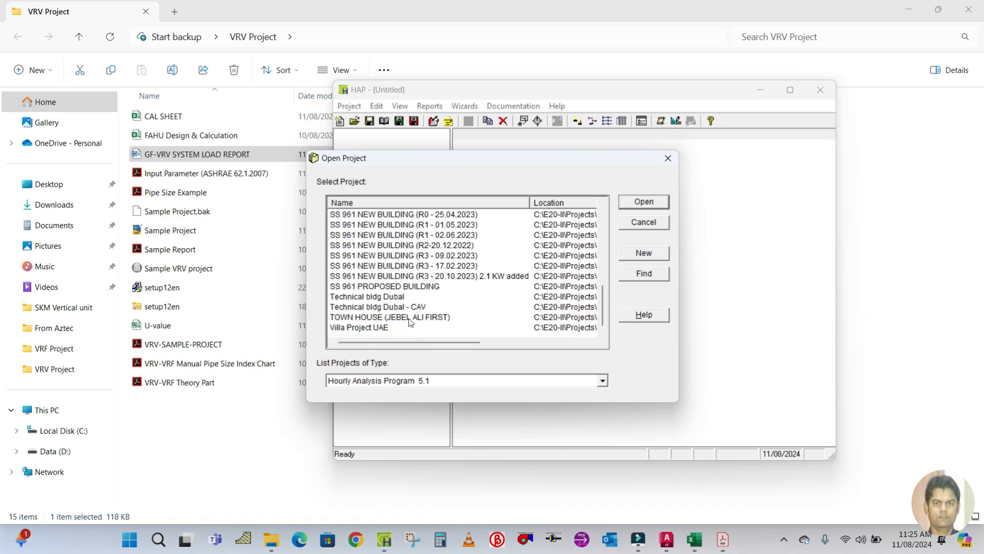
left_click(367, 327)
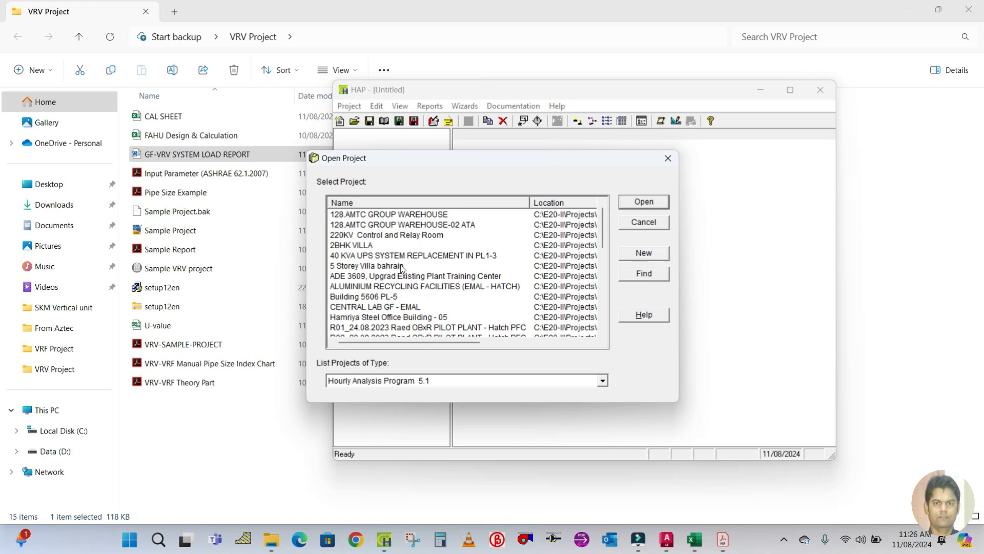
mouse_move(542, 241)
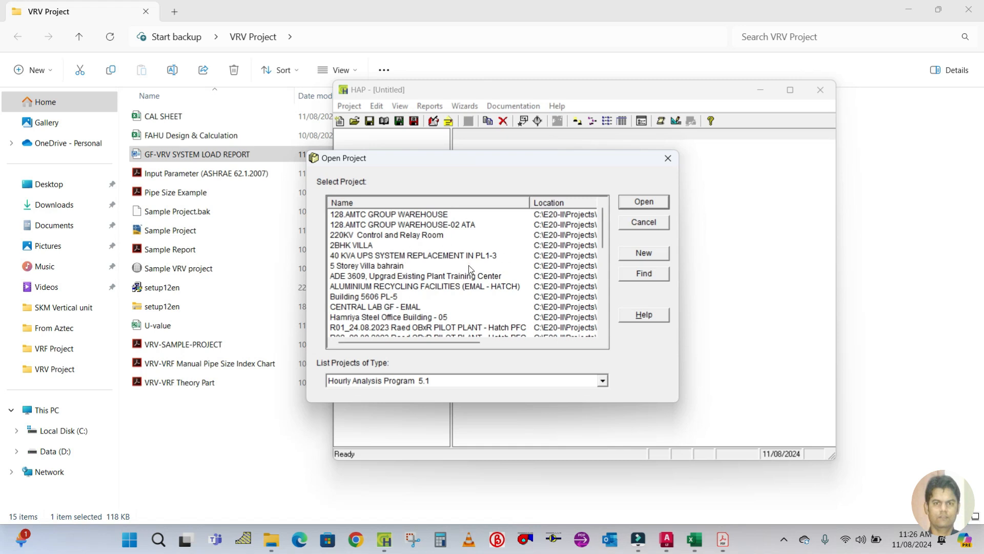
mouse_move(449, 268)
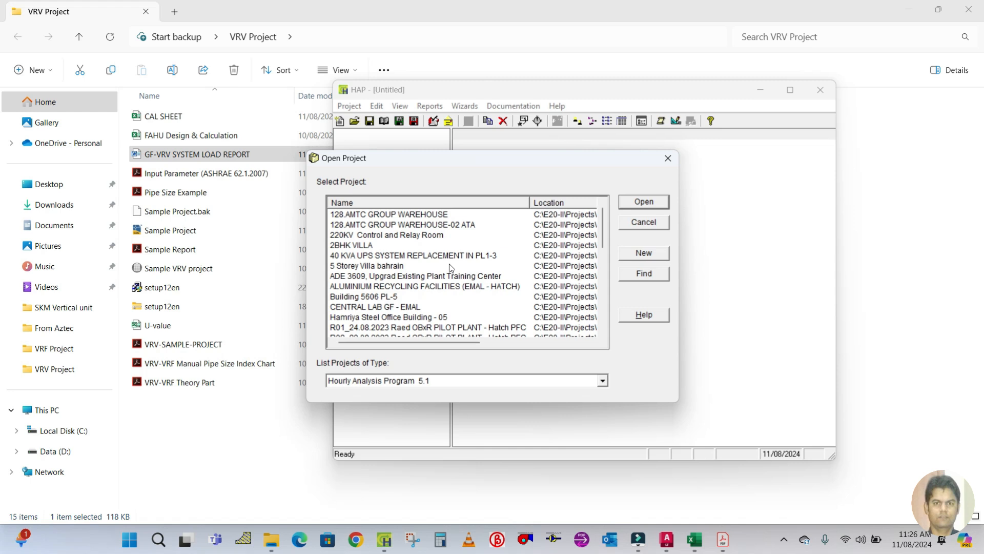
scroll("down", 3)
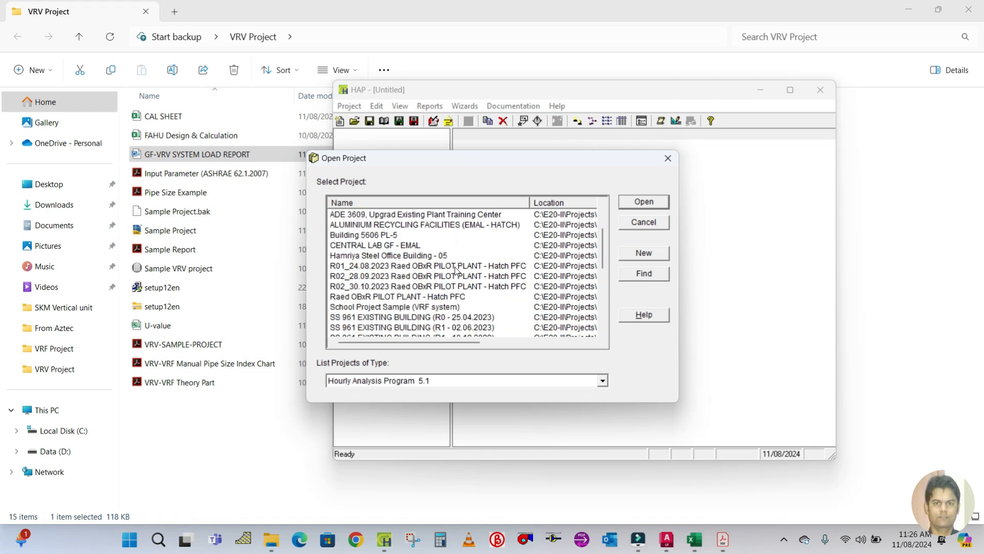
scroll("down", 3)
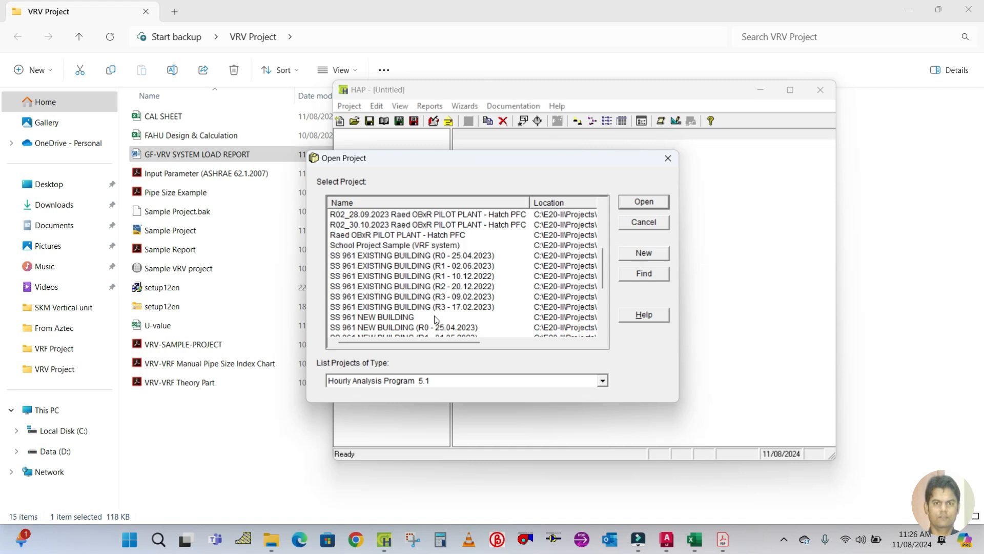
left_click(396, 246)
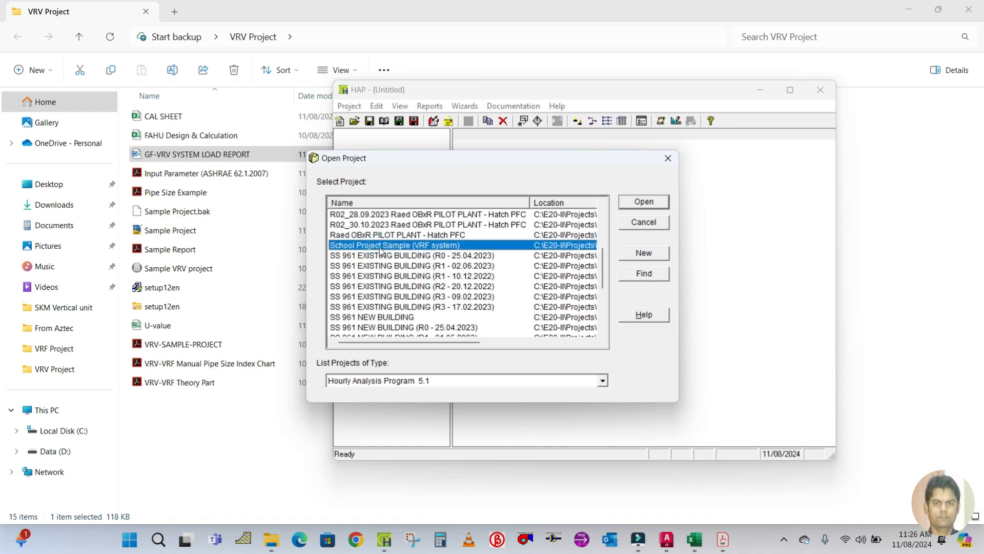
left_click(643, 201)
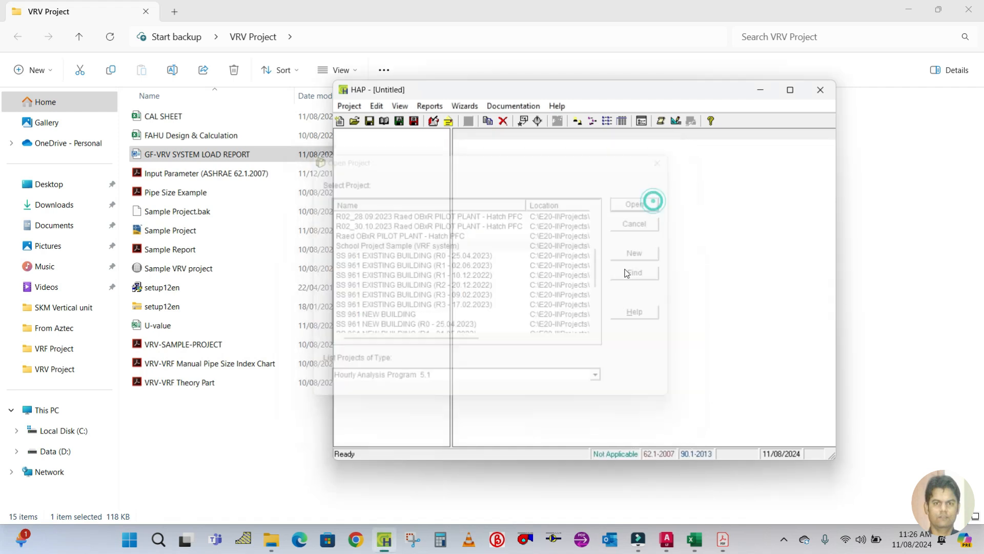
left_click(634, 203)
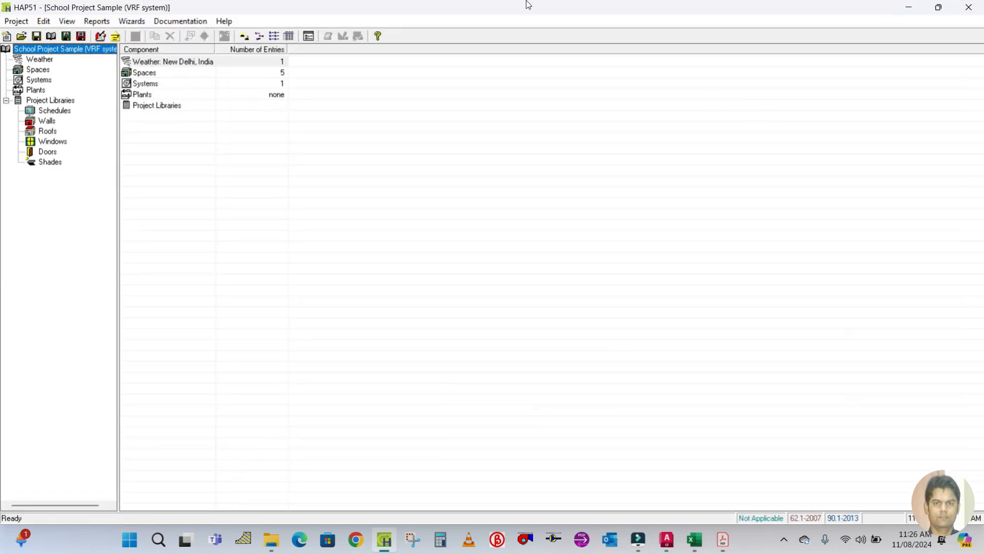
Choose SI Metric units in Preferences, then save the project and dismiss the confirmation
left_click(67, 21)
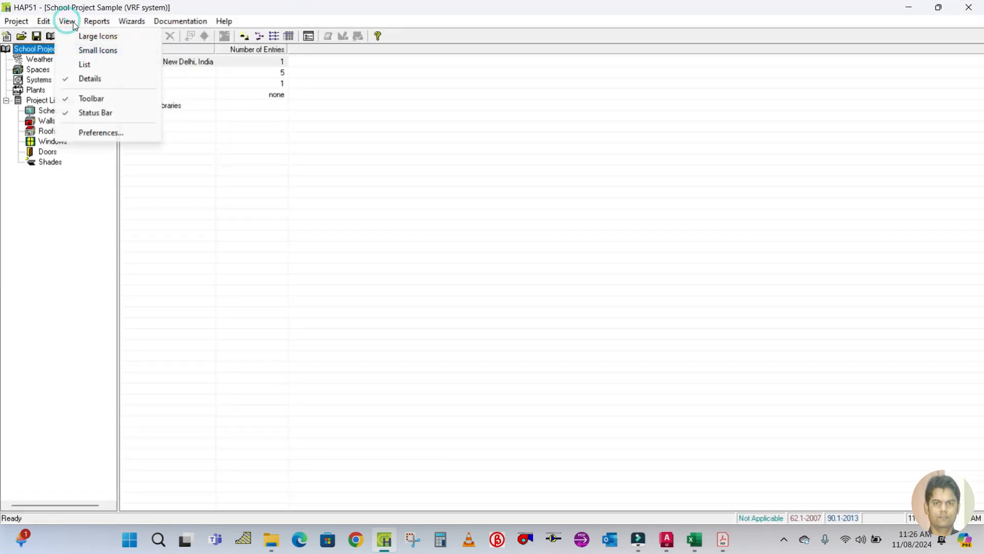
left_click(100, 133)
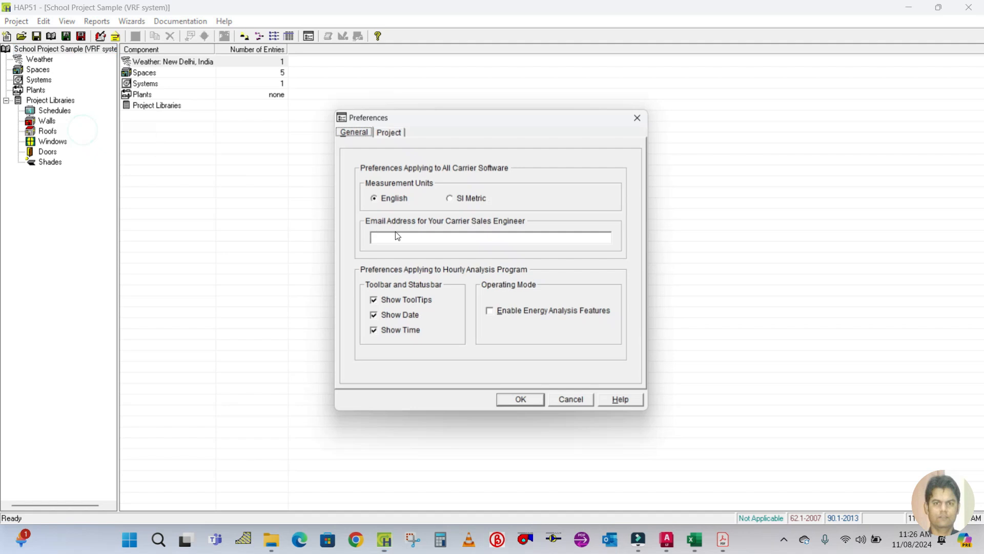
left_click(450, 198)
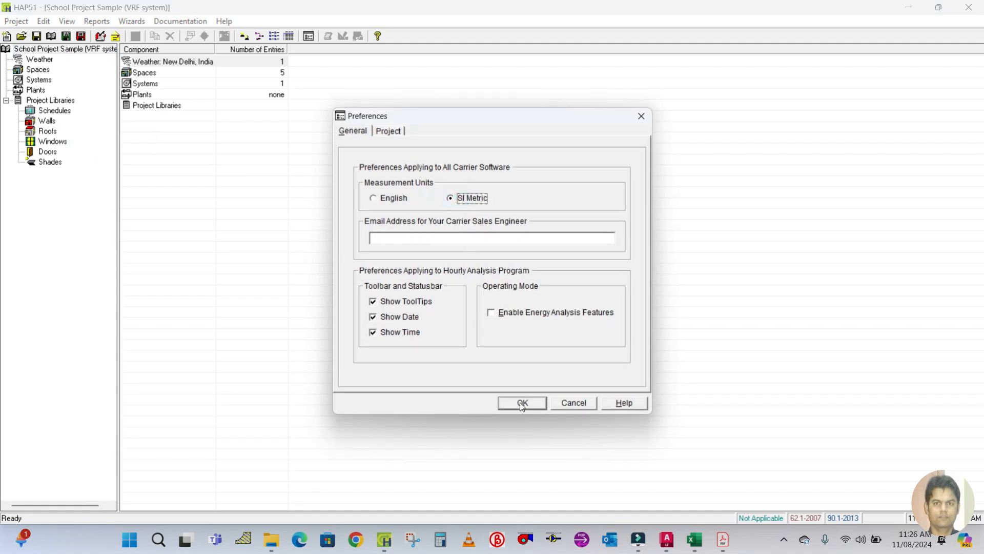
left_click(522, 403)
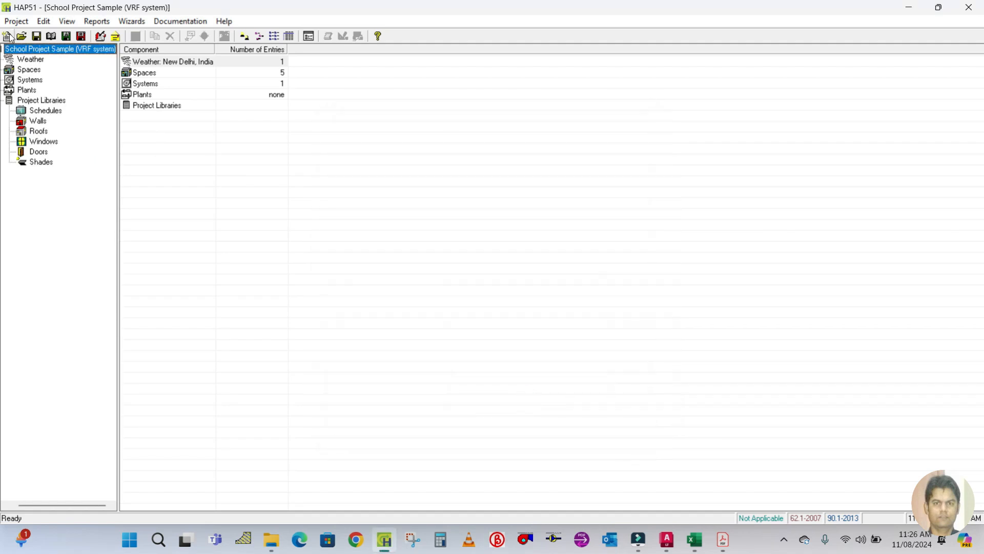
left_click(36, 36)
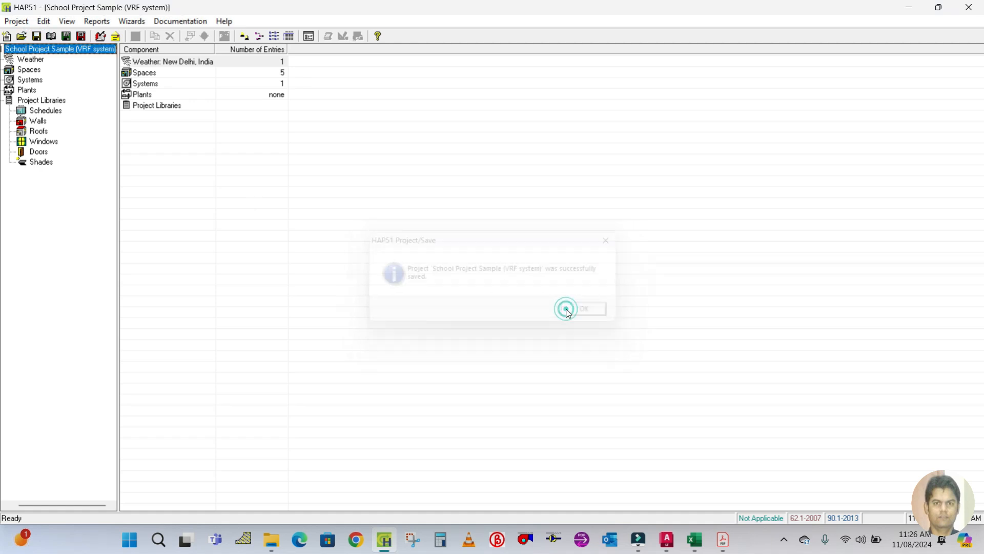
left_click(583, 308)
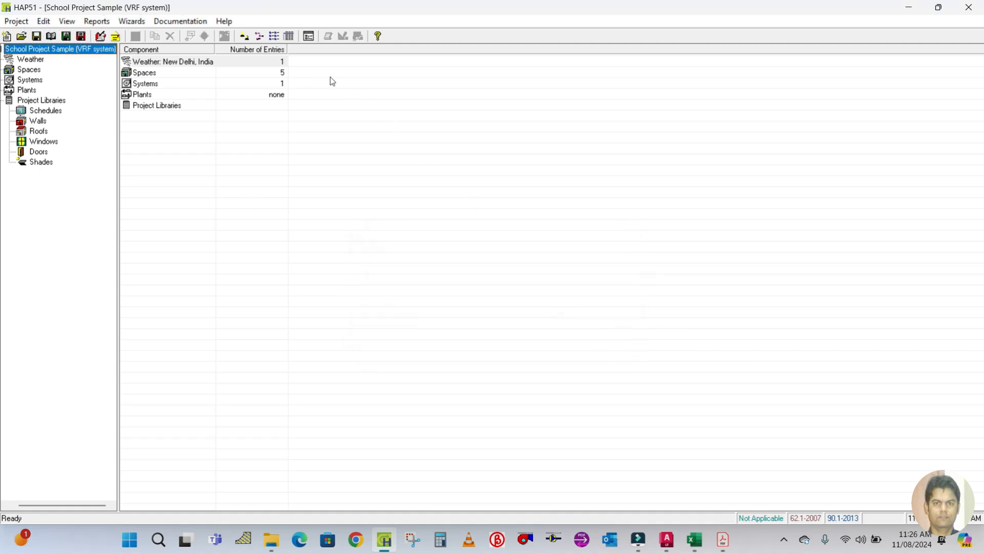
Preview GF-VRV SYSTEM design reports with the Ventilation Sizing Summary table ticked
left_click(29, 80)
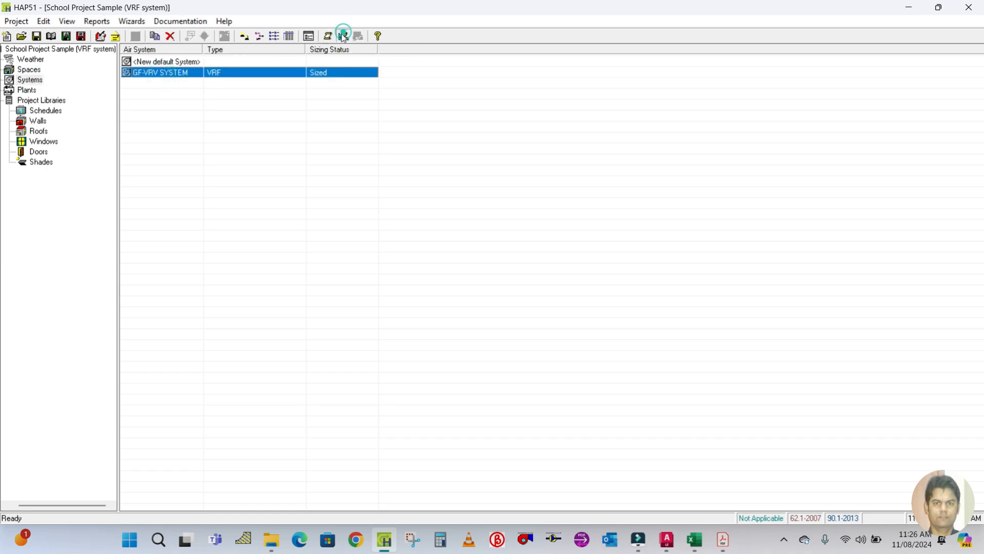
left_click(342, 36)
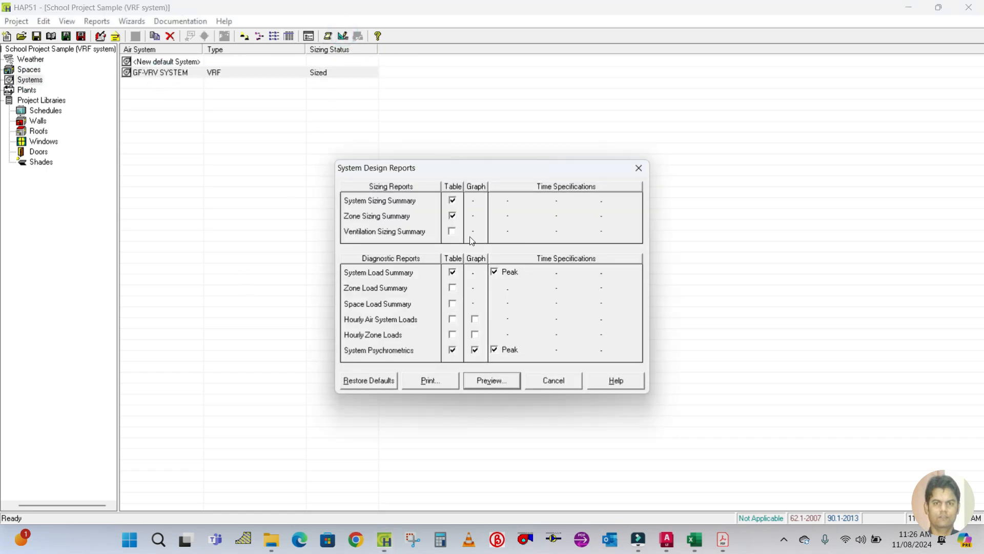
left_click(452, 232)
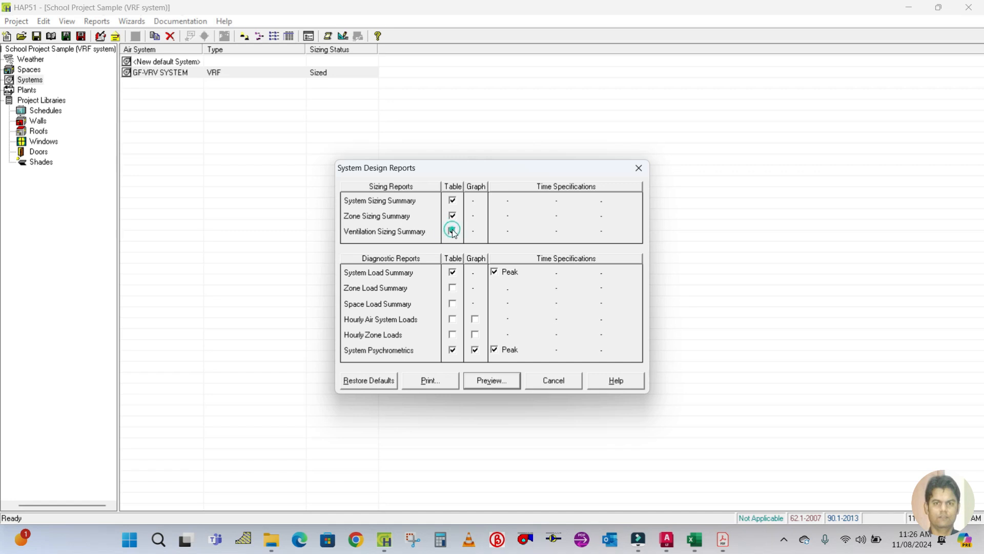
left_click(491, 379)
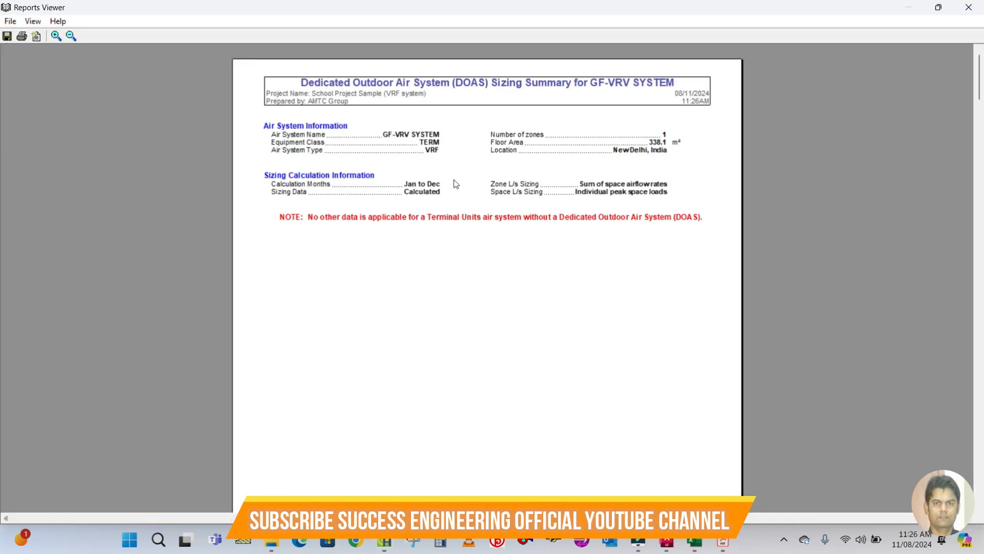
Scroll to the outdoor unit sizing data and open the Save Report dialog for RTF
scroll("down", 3)
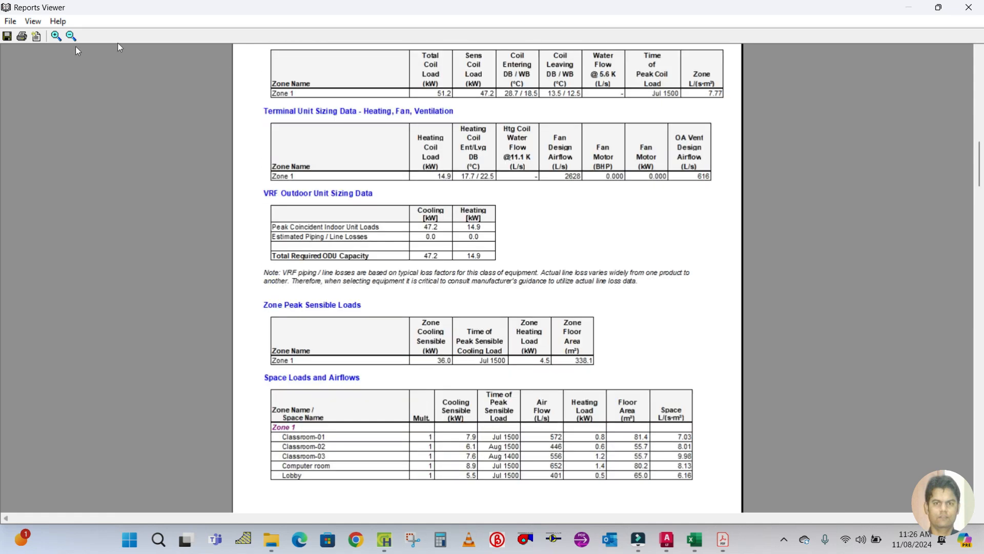
left_click(7, 36)
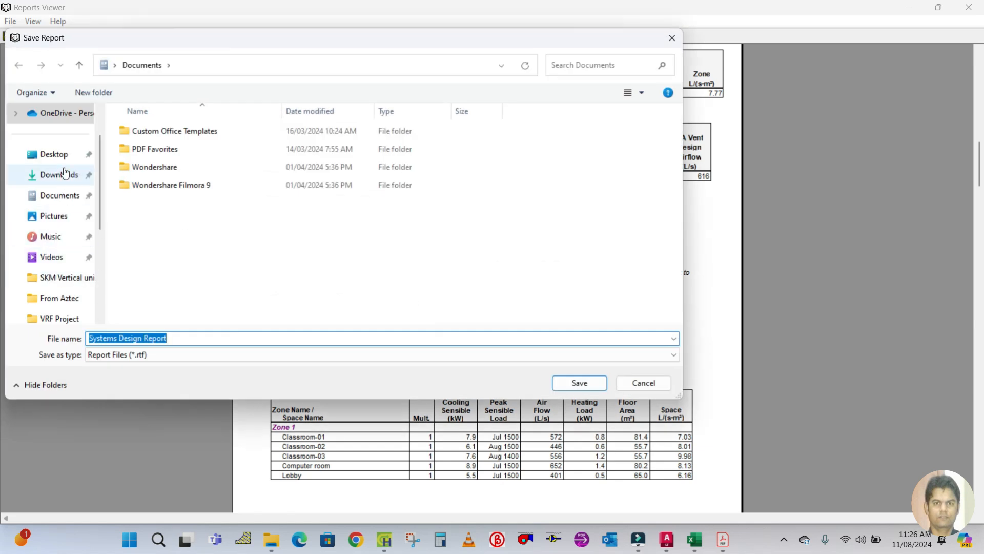
Save the report in Desktop > VRV Project as GF-VRV SYSTEM LOAD REPORT (Metric)
left_click(53, 154)
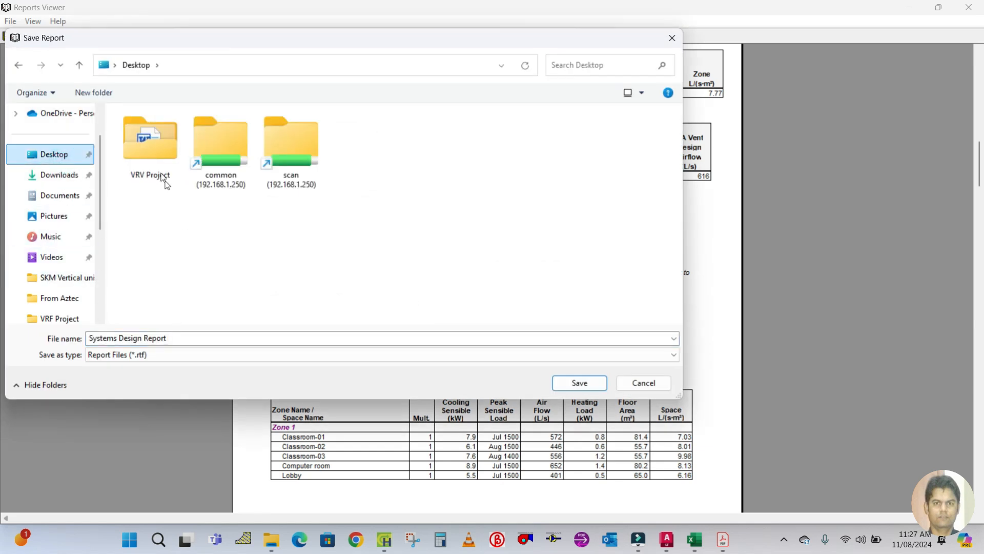
double_click(150, 137)
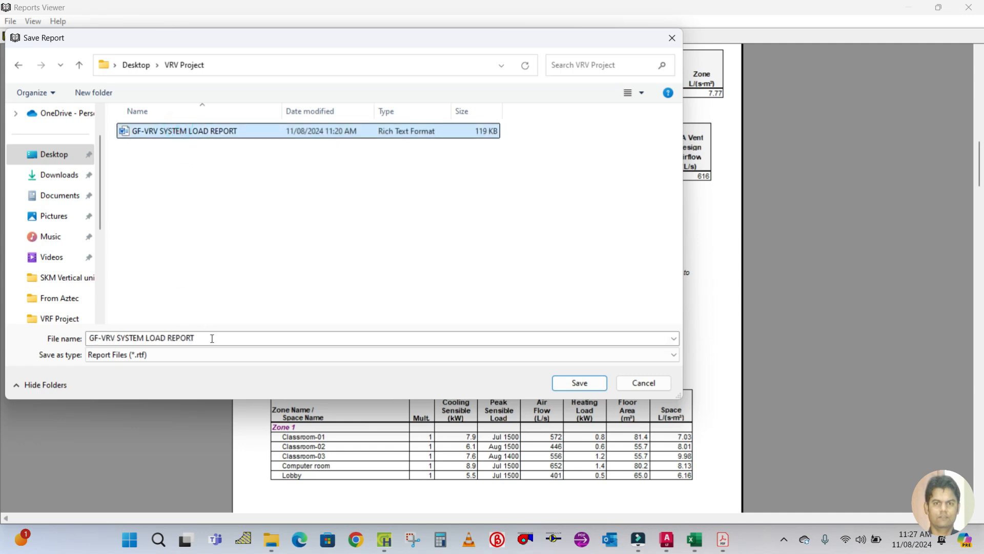
left_click(212, 338)
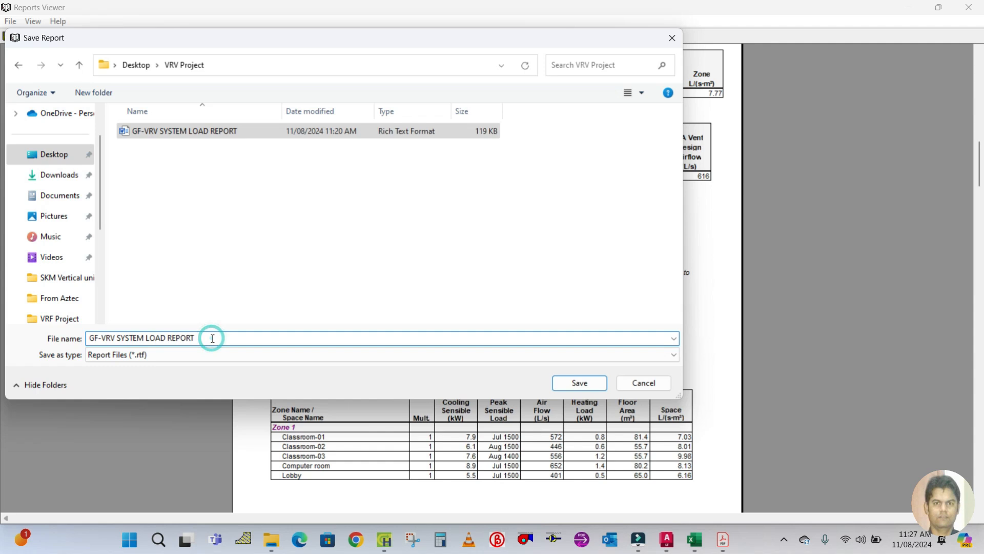
type("(M")
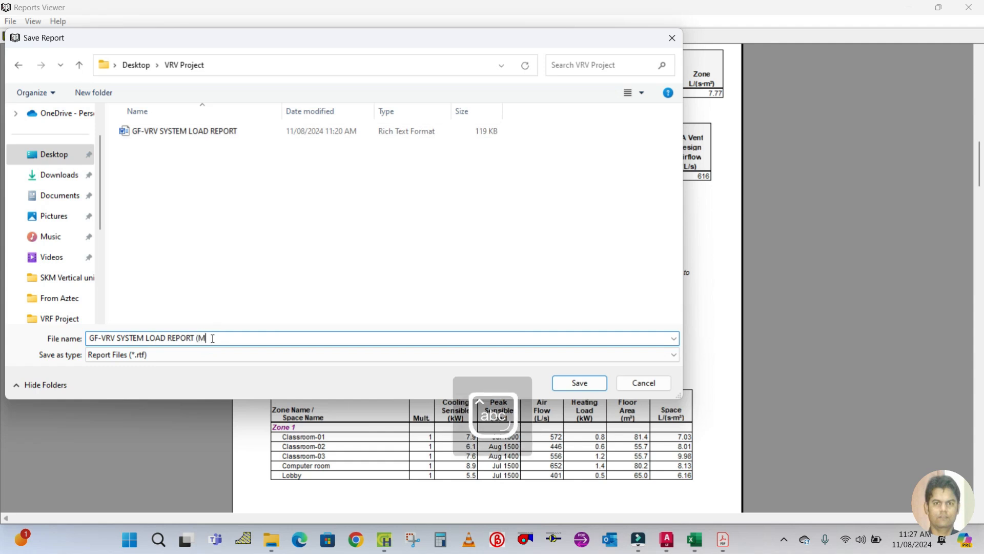
type("etric")
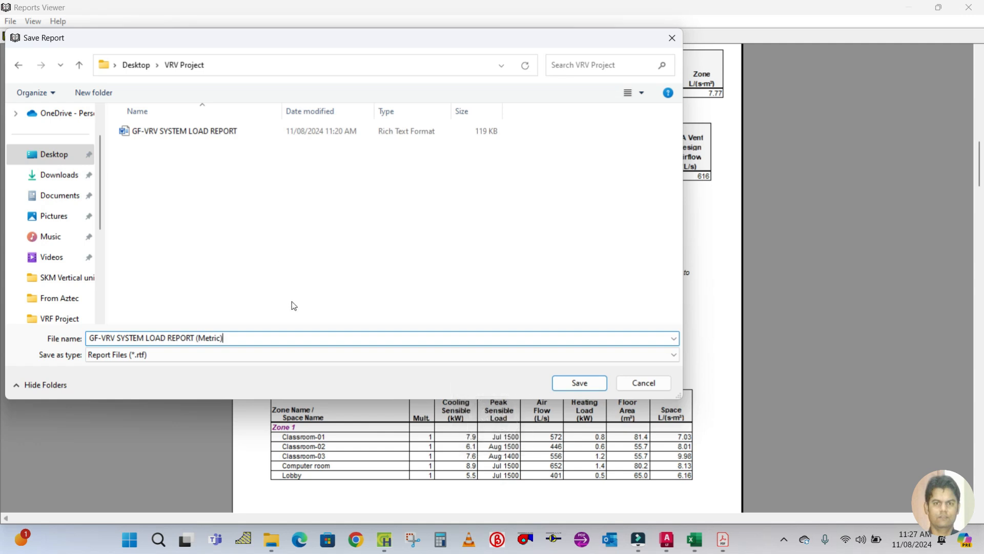
left_click(578, 383)
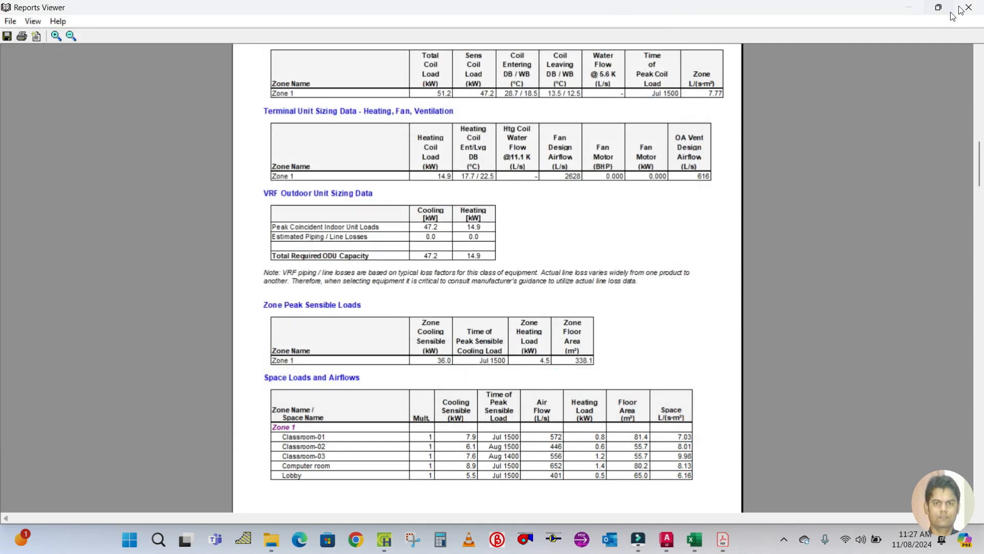
Close the Reports Viewer and open the metric load report from File Explorer
left_click(271, 545)
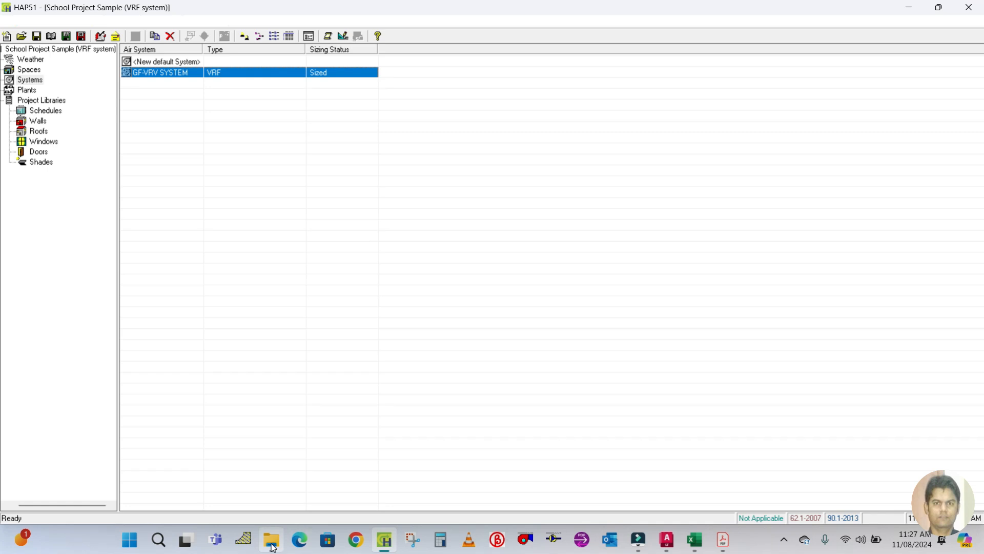
left_click(270, 544)
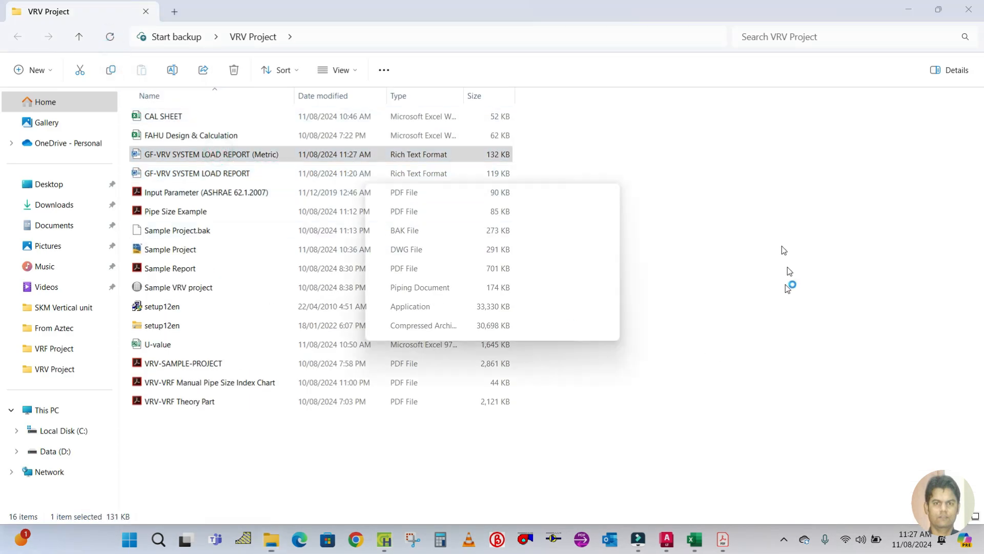
double_click(210, 154)
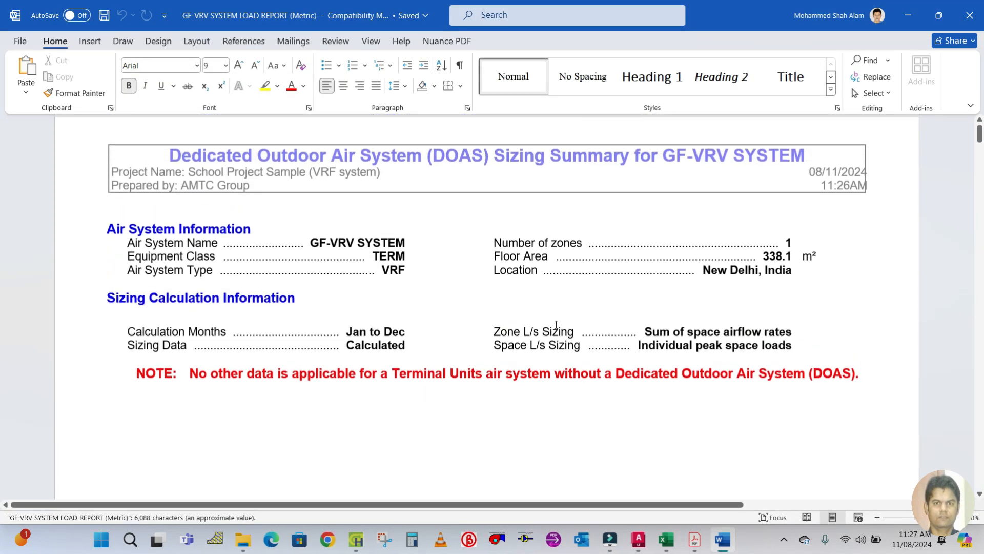
At Terminal Unit Sizing Data, divide the 51.2 kW coil load by 3.51 in Calculator (≈14.59 tons)
scroll("down", 3)
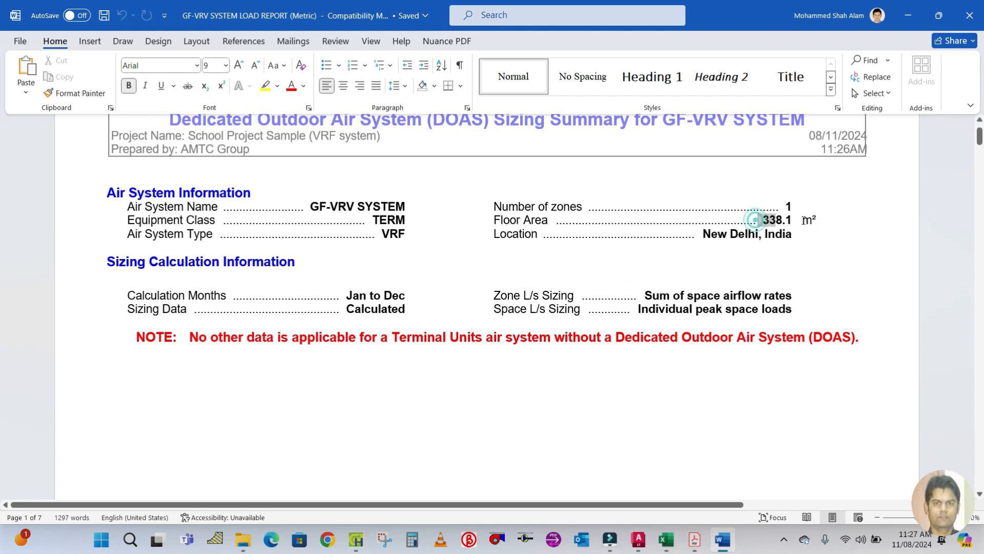
scroll("down", 3)
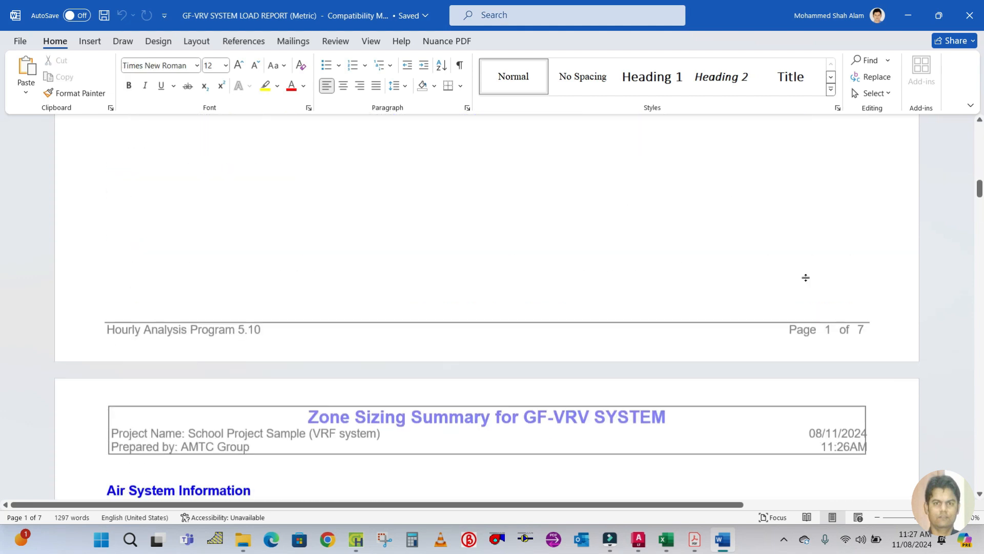
scroll("down", 3)
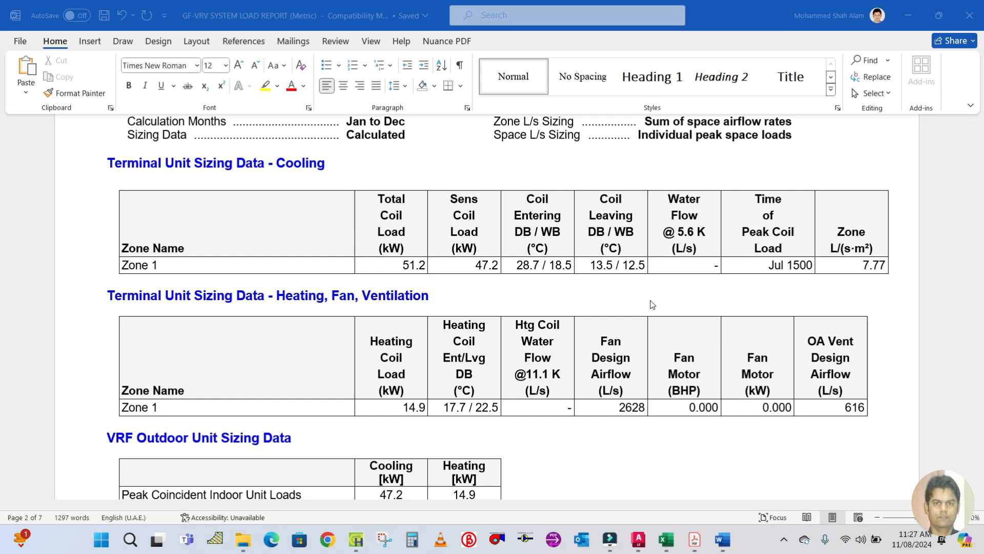
left_click(411, 539)
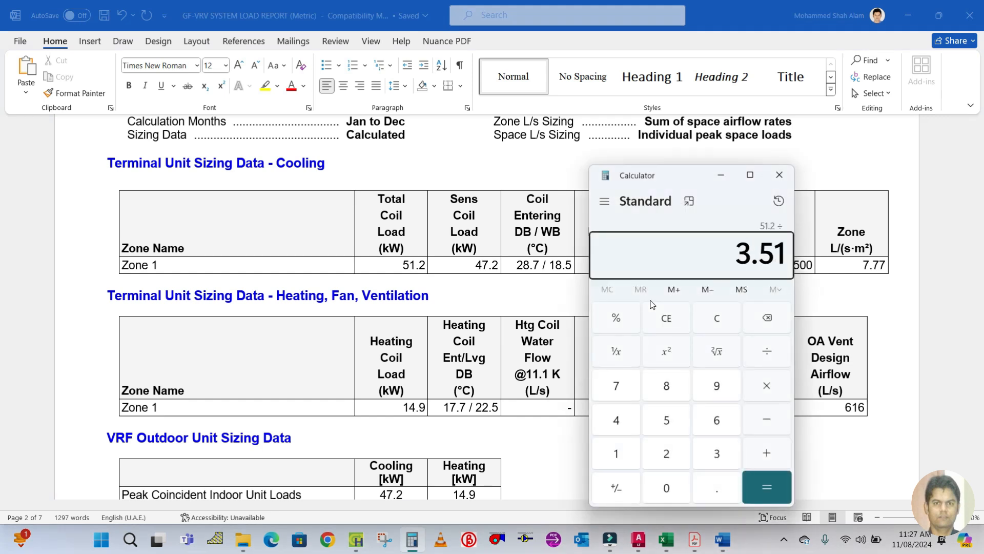
left_click(766, 488)
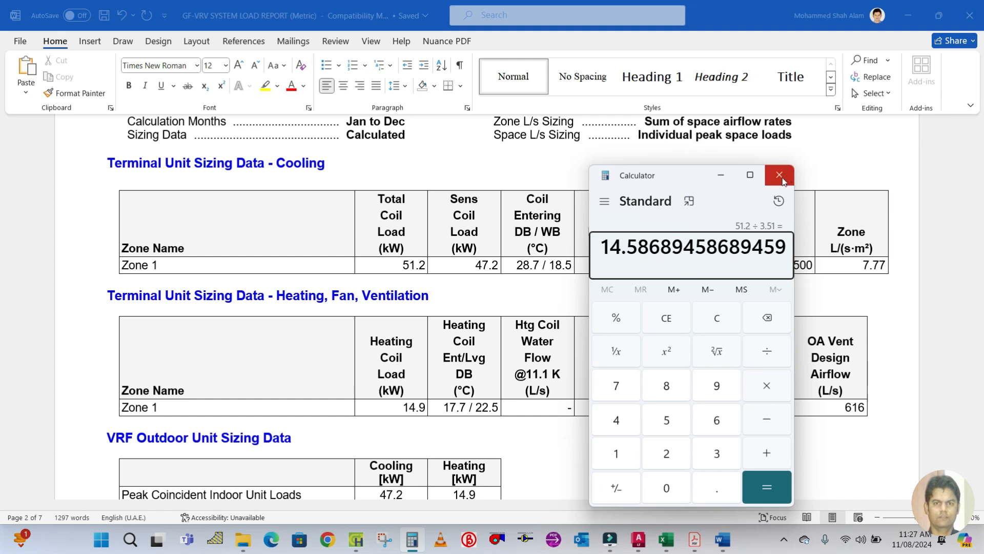
left_click(779, 174)
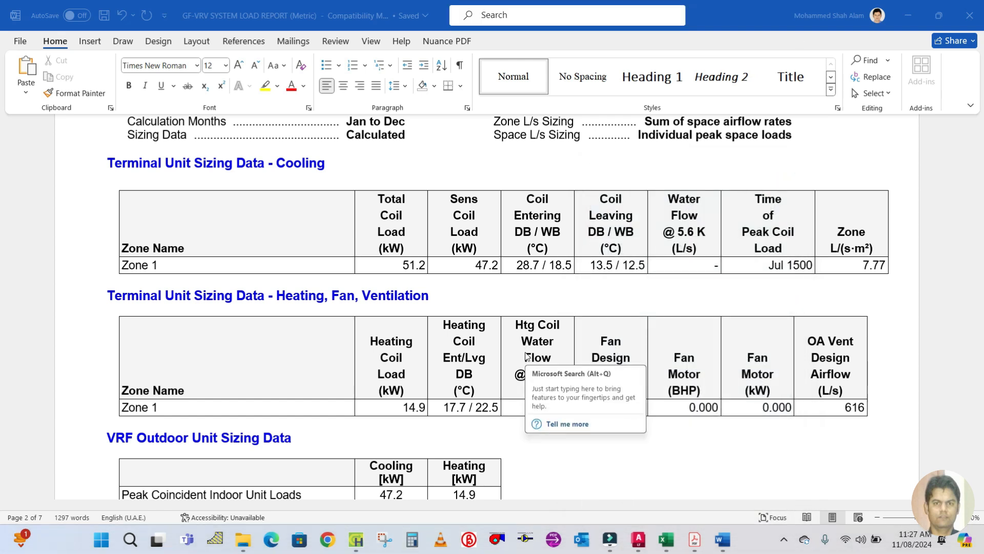
Scroll past the outdoor unit table to page 2's Space Loads and Airflows table for Zone 1
scroll("down", 3)
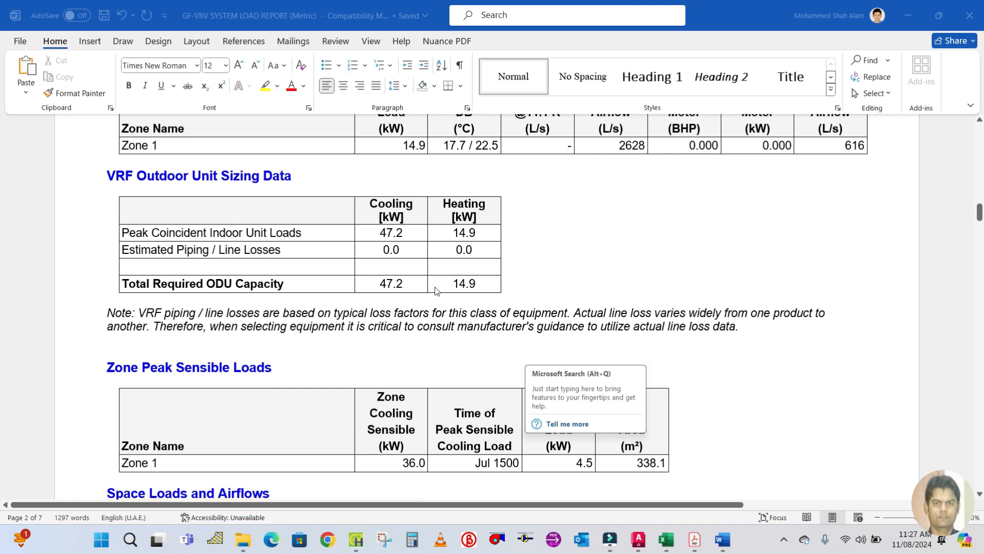
left_click(470, 283)
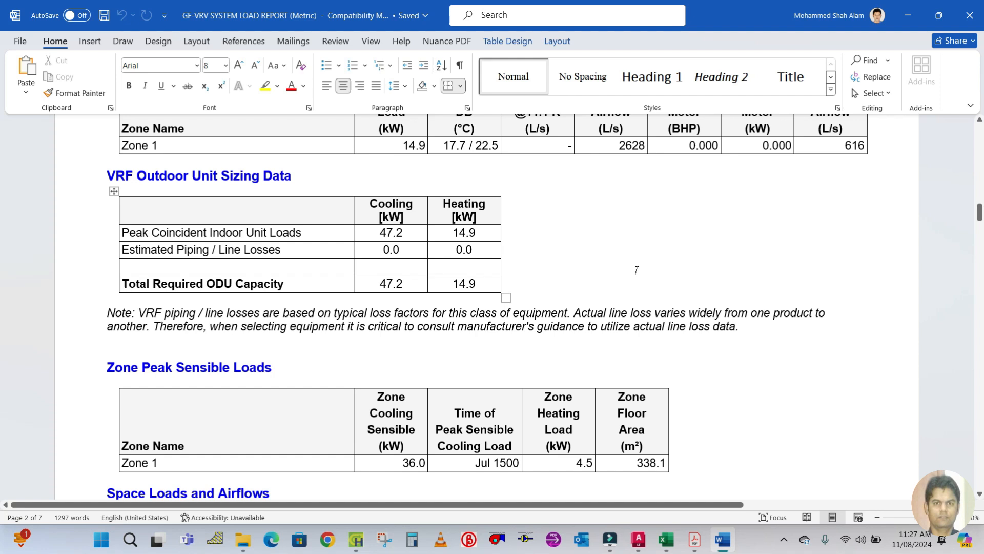
scroll("down", 3)
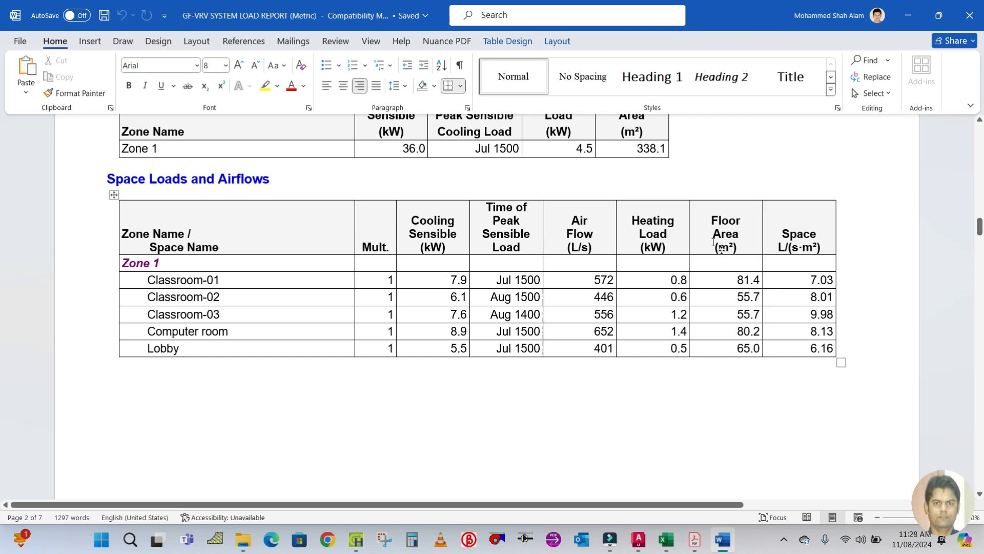
mouse_move(665, 538)
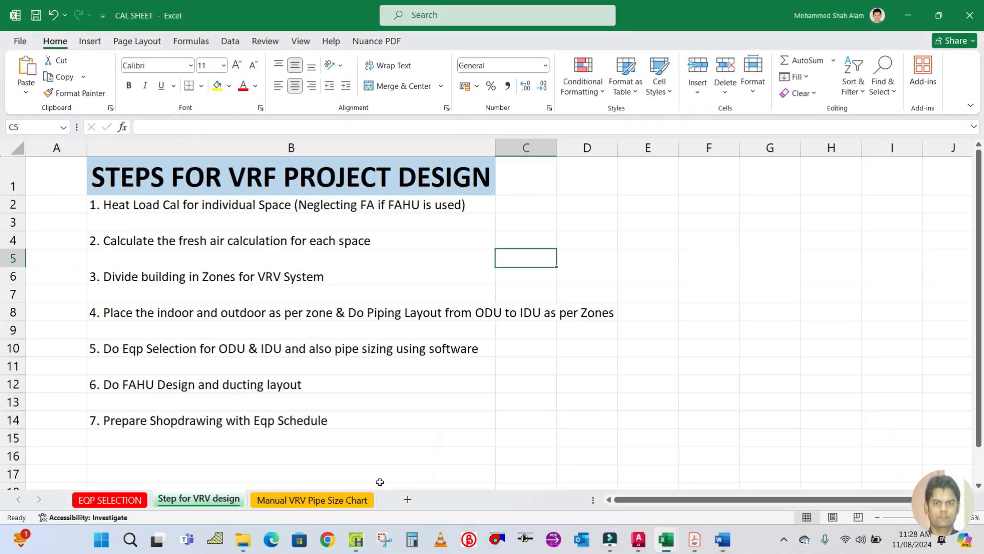
Check Excel's EQP SELECTION sheet, then return to Word's Ventilation Sizing Summary
left_click(109, 500)
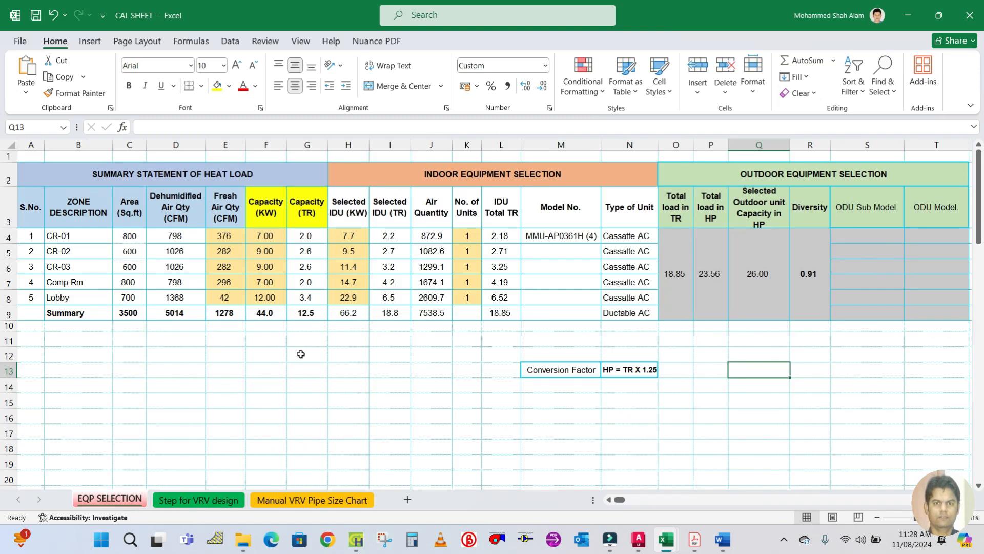
mouse_move(607, 420)
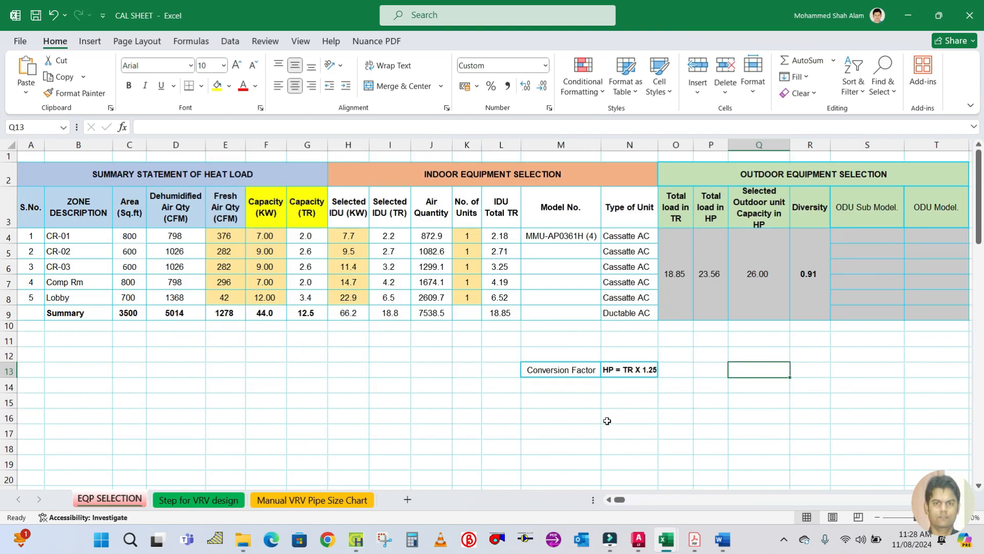
left_click(721, 539)
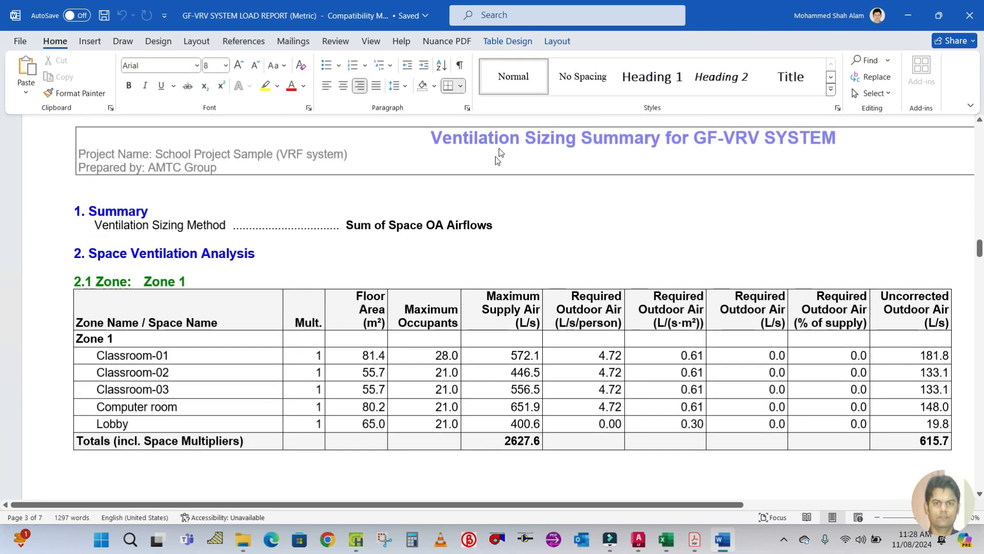
Move past the Space Ventilation Analysis to Zone 1's 35,991 W Total Zone Loads table
scroll("down", 3)
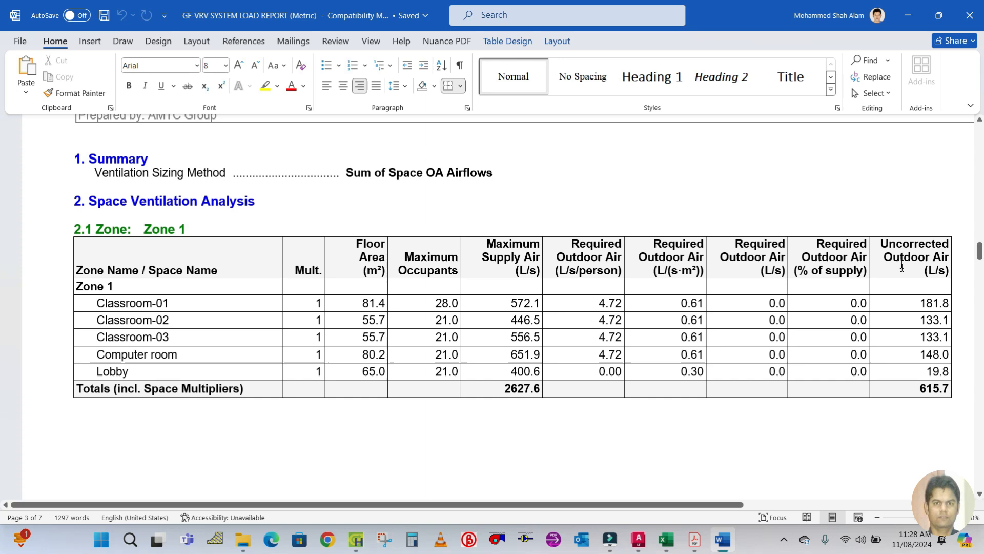
left_click_drag(914, 302, 914, 336)
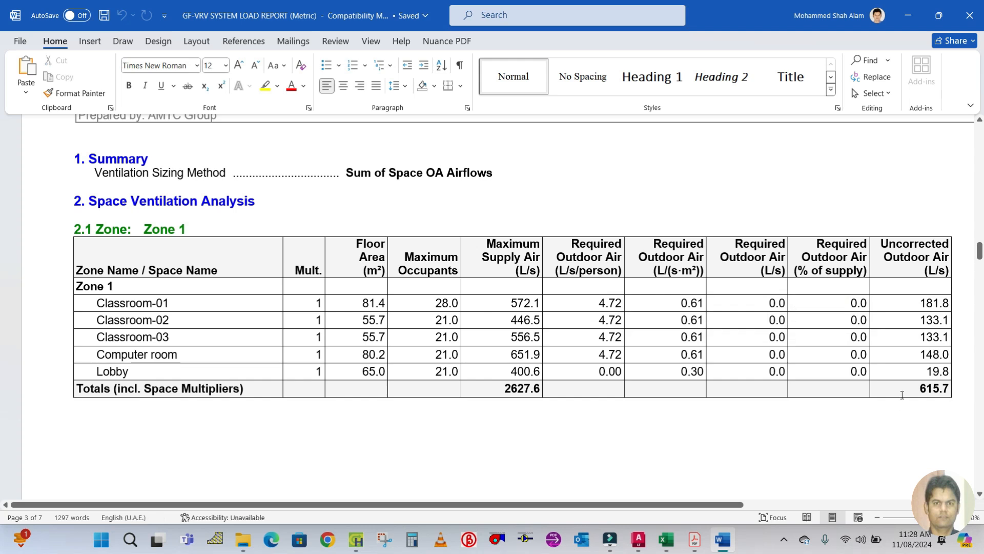
left_click(80, 403)
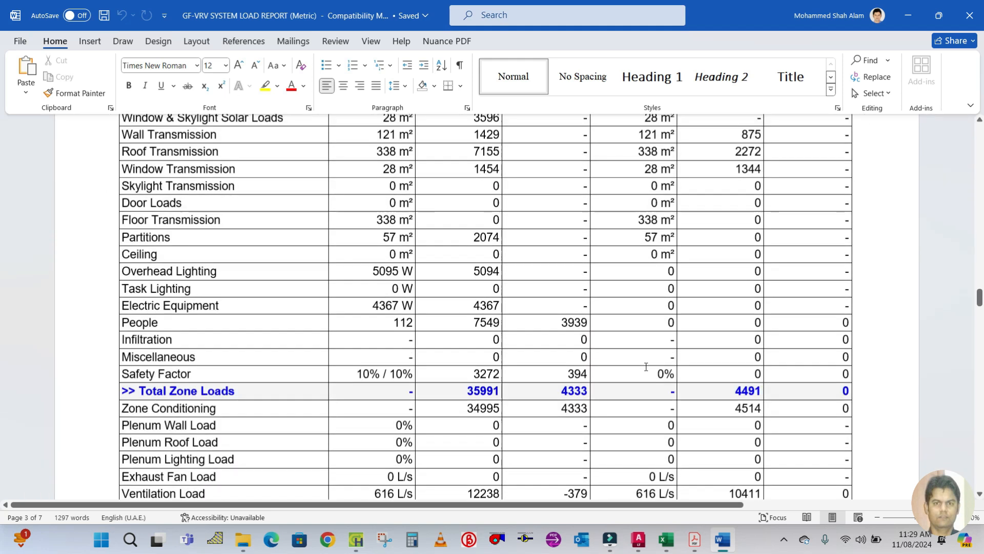
Review the 47,233 W system totals, Ventilation Load row and VRF outdoor unit data, then switch to Excel
scroll("down", 3)
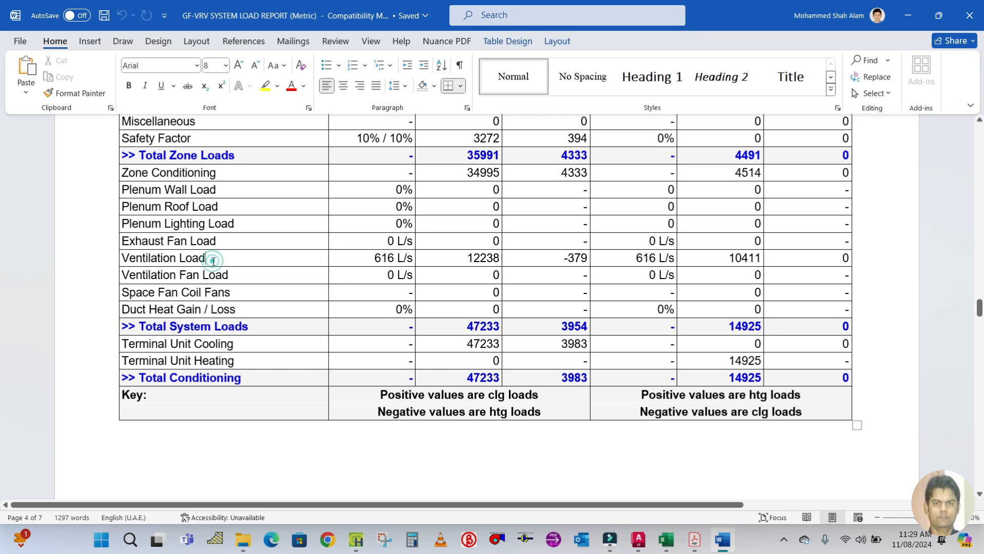
double_click(393, 257)
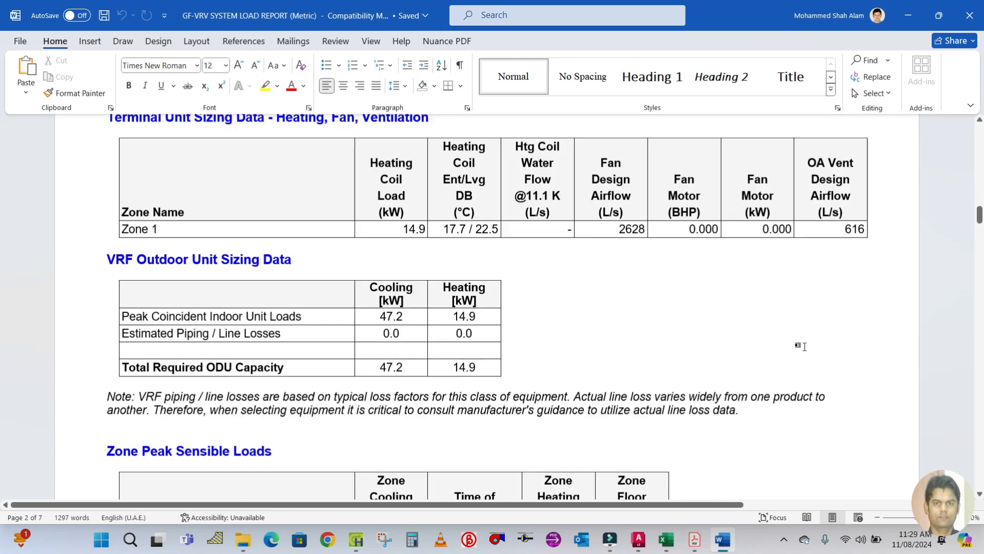
scroll("down", 3)
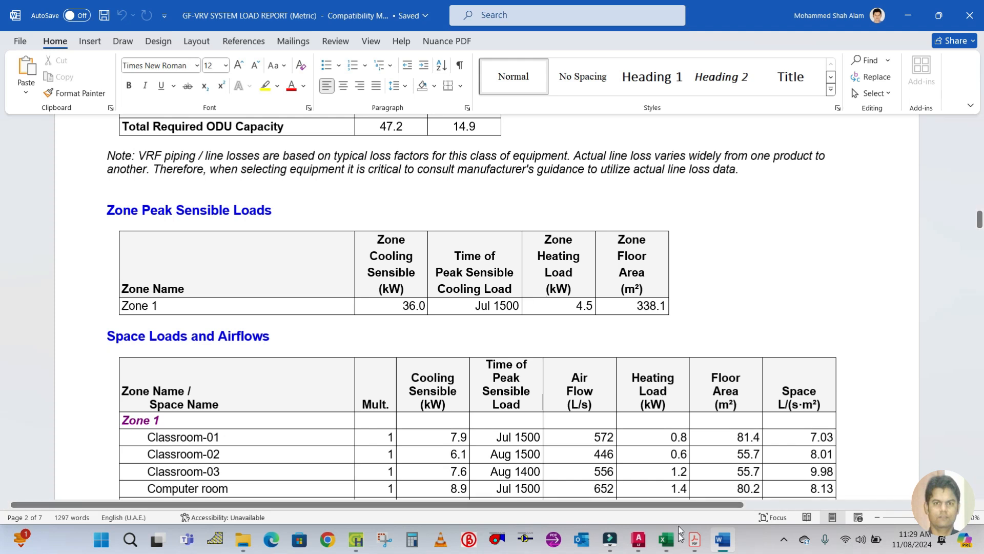
left_click(663, 539)
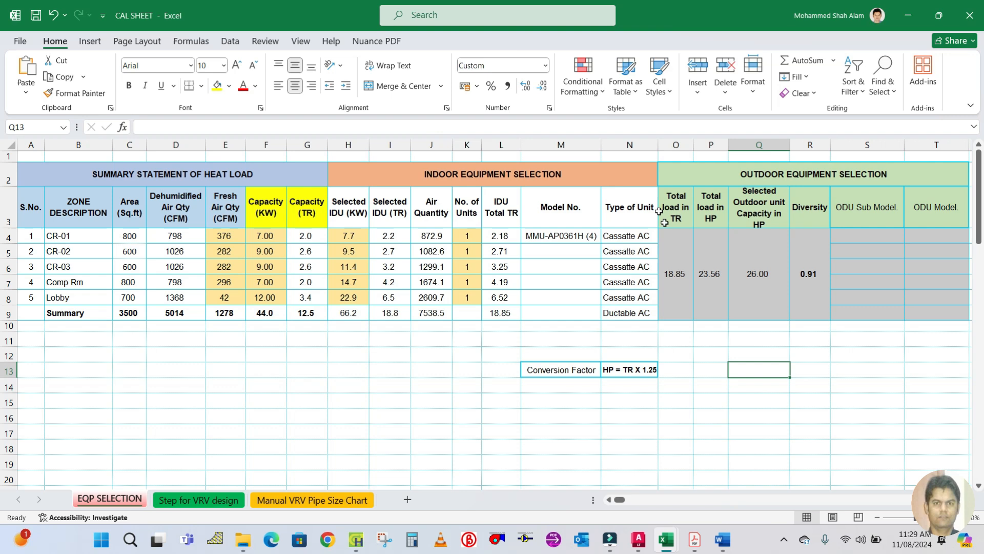
mouse_move(702, 445)
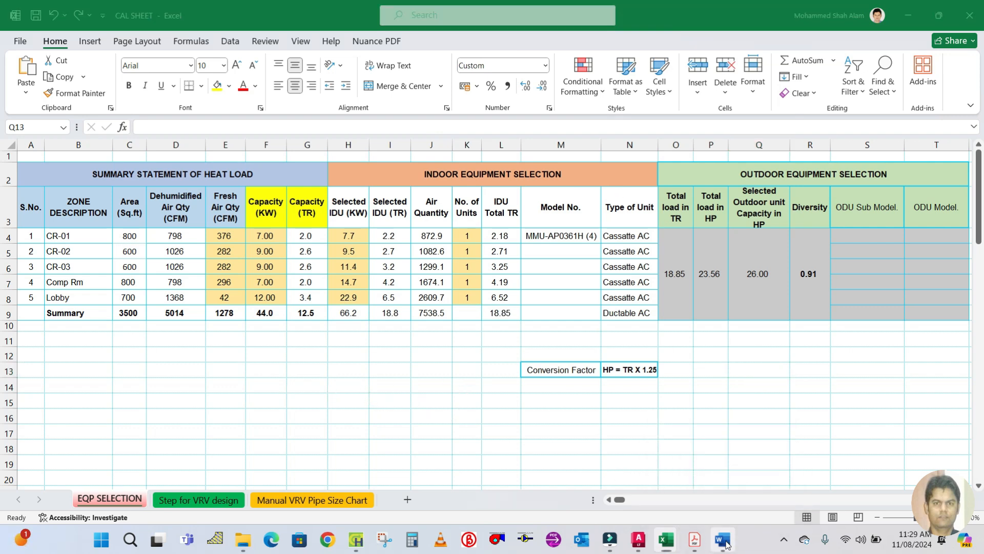
Return to the Word report and scroll to the Space Loads and Airflows table
left_click(720, 540)
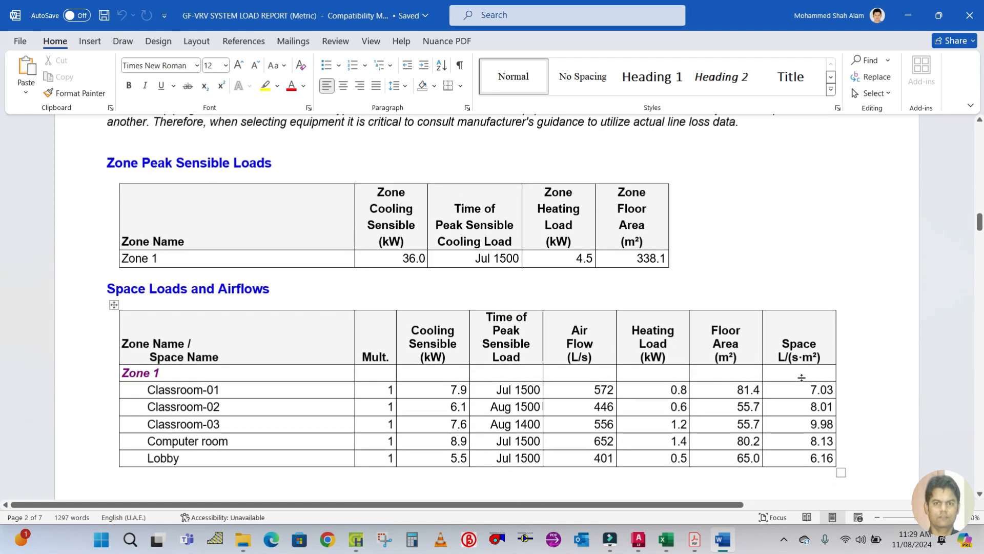
scroll("down", 3)
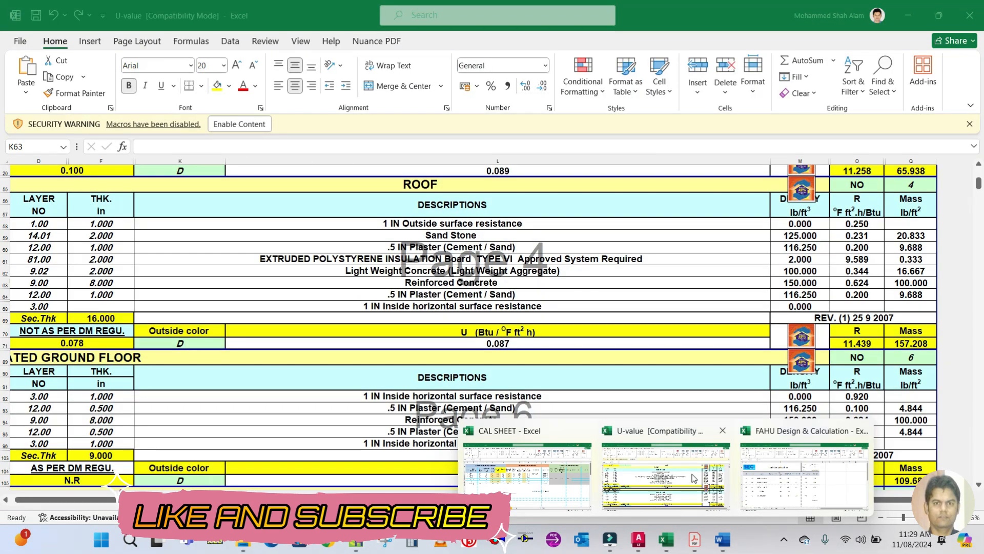
Review the seven steps on CAL SHEET's Step for VRV design tab, then go to EQP SELECTION
left_click(526, 430)
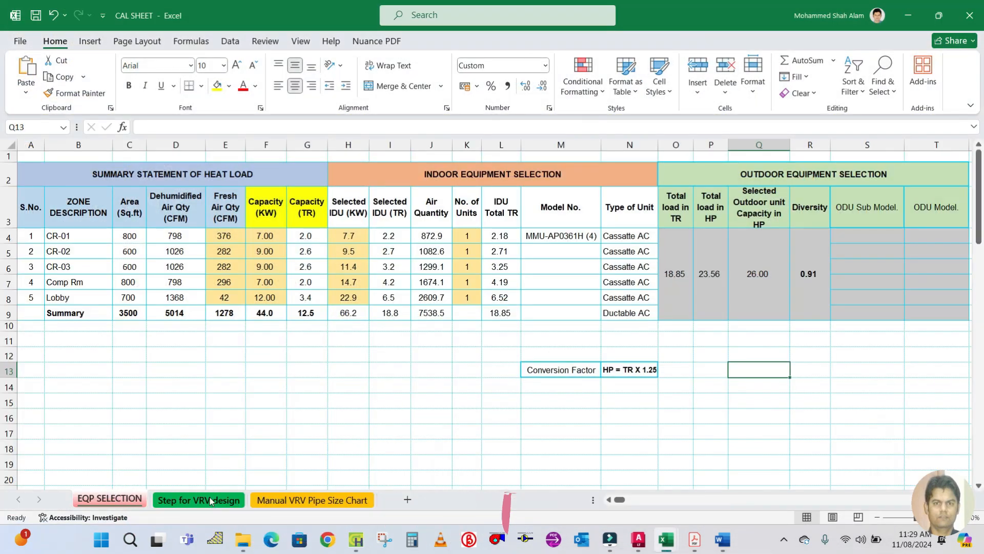
left_click(198, 500)
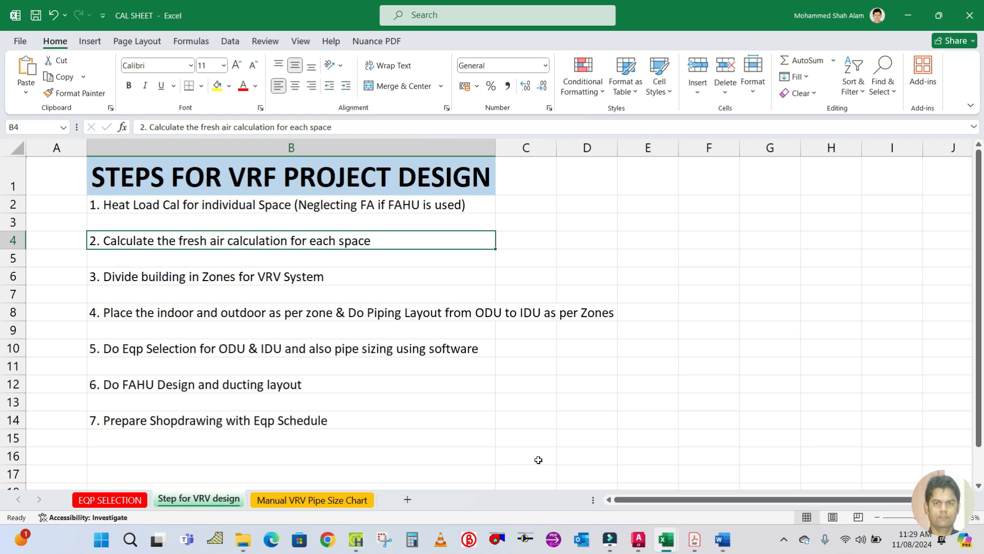
left_click(721, 538)
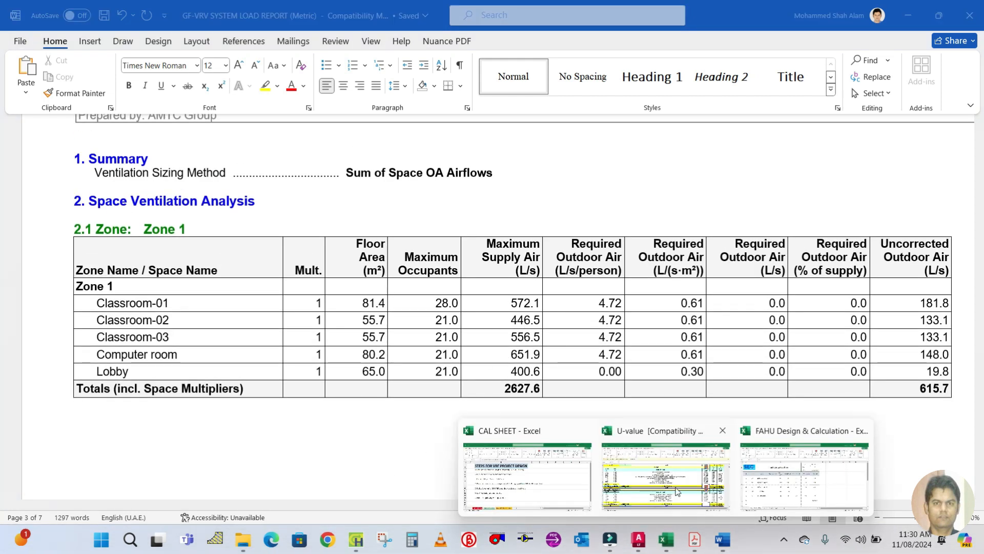
left_click(526, 474)
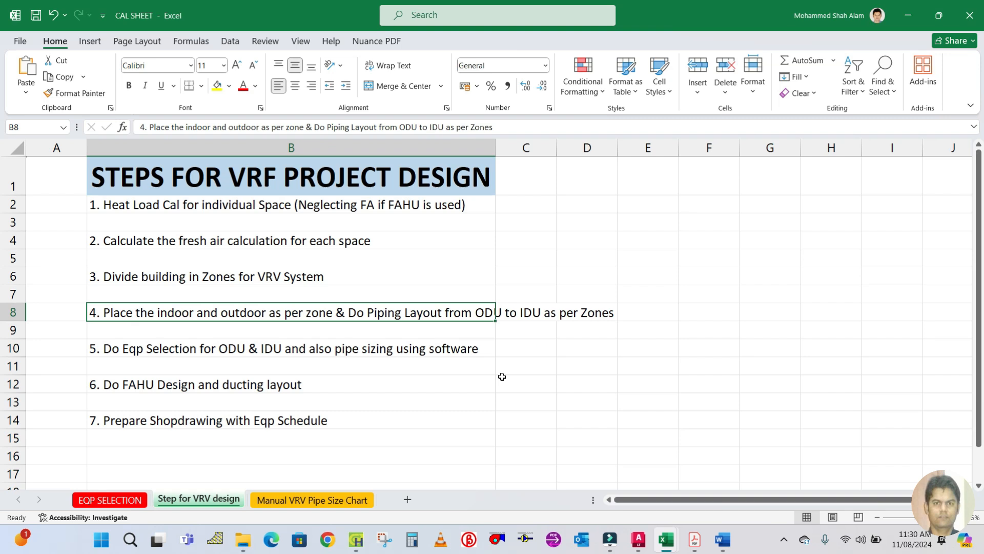
mouse_move(287, 325)
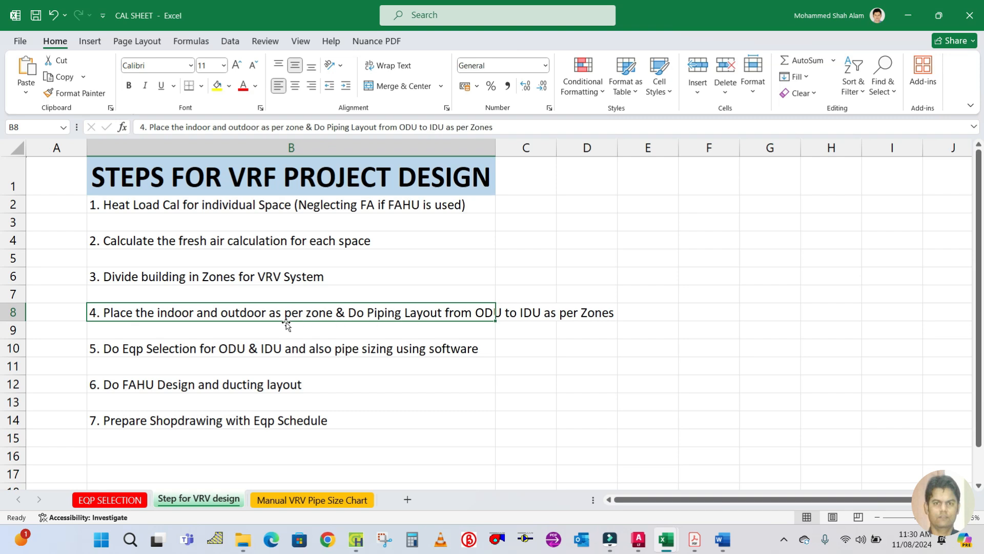
mouse_move(250, 361)
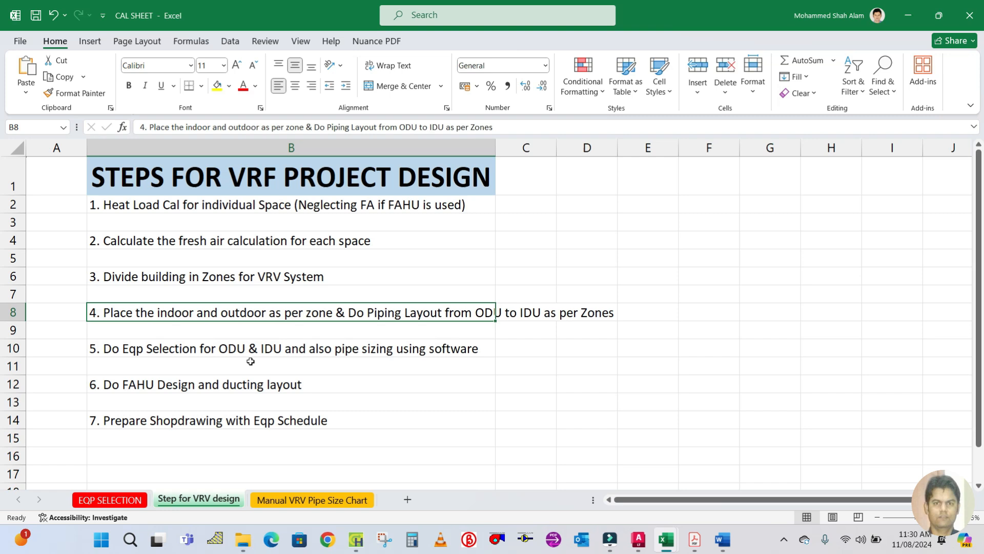
mouse_move(276, 307)
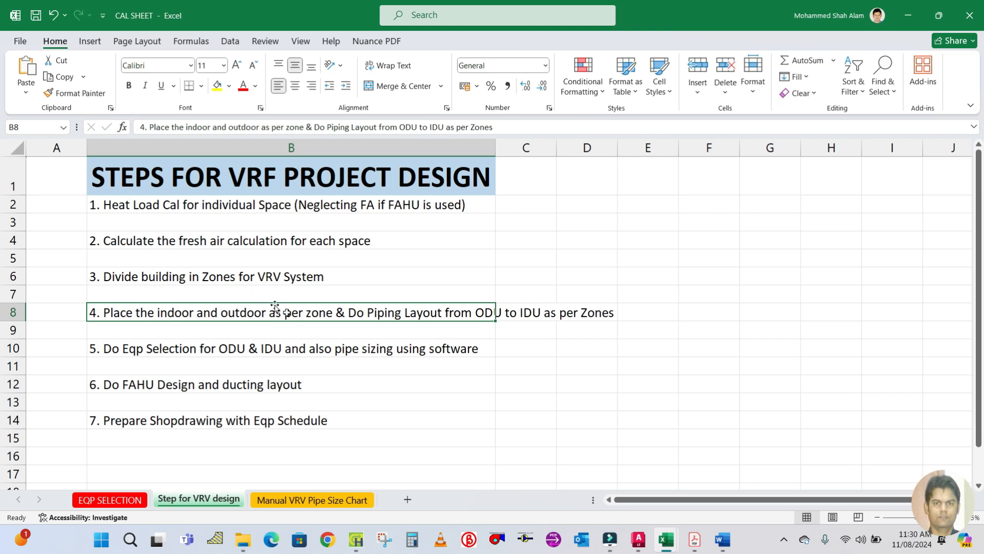
mouse_move(520, 376)
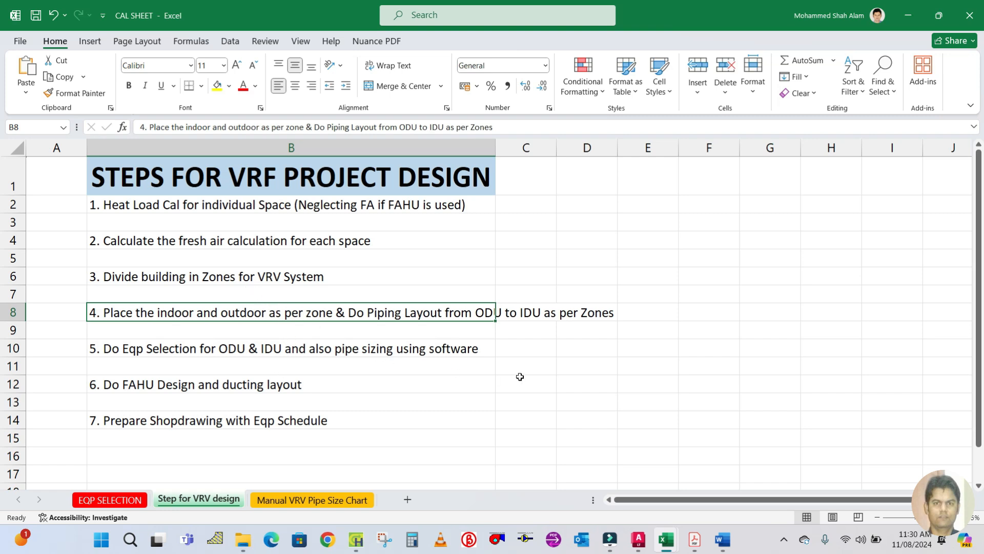
mouse_move(663, 539)
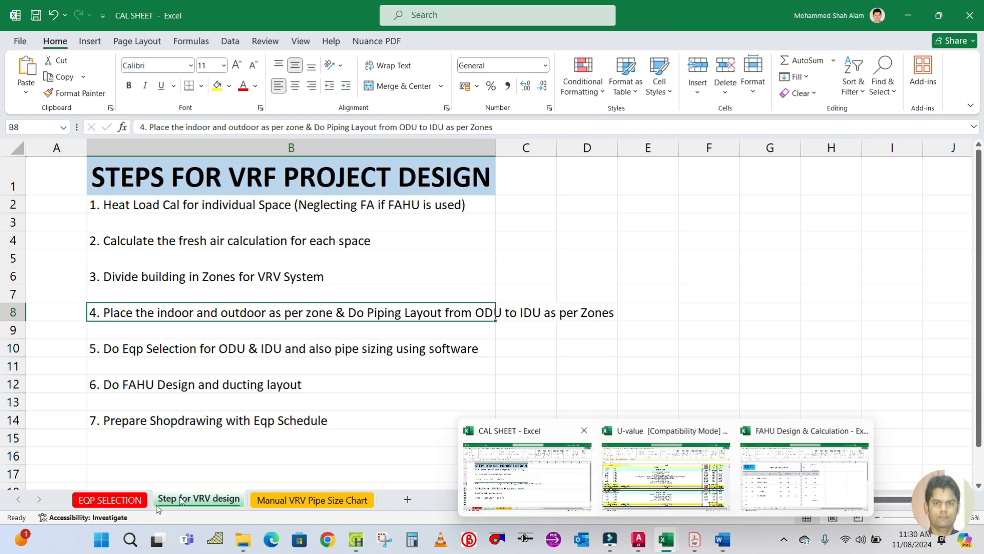
left_click(109, 500)
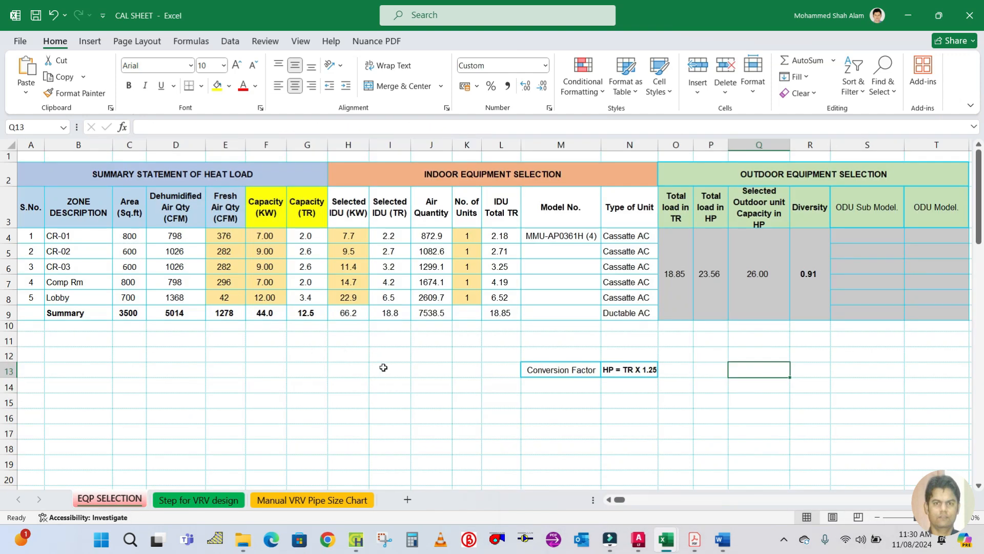